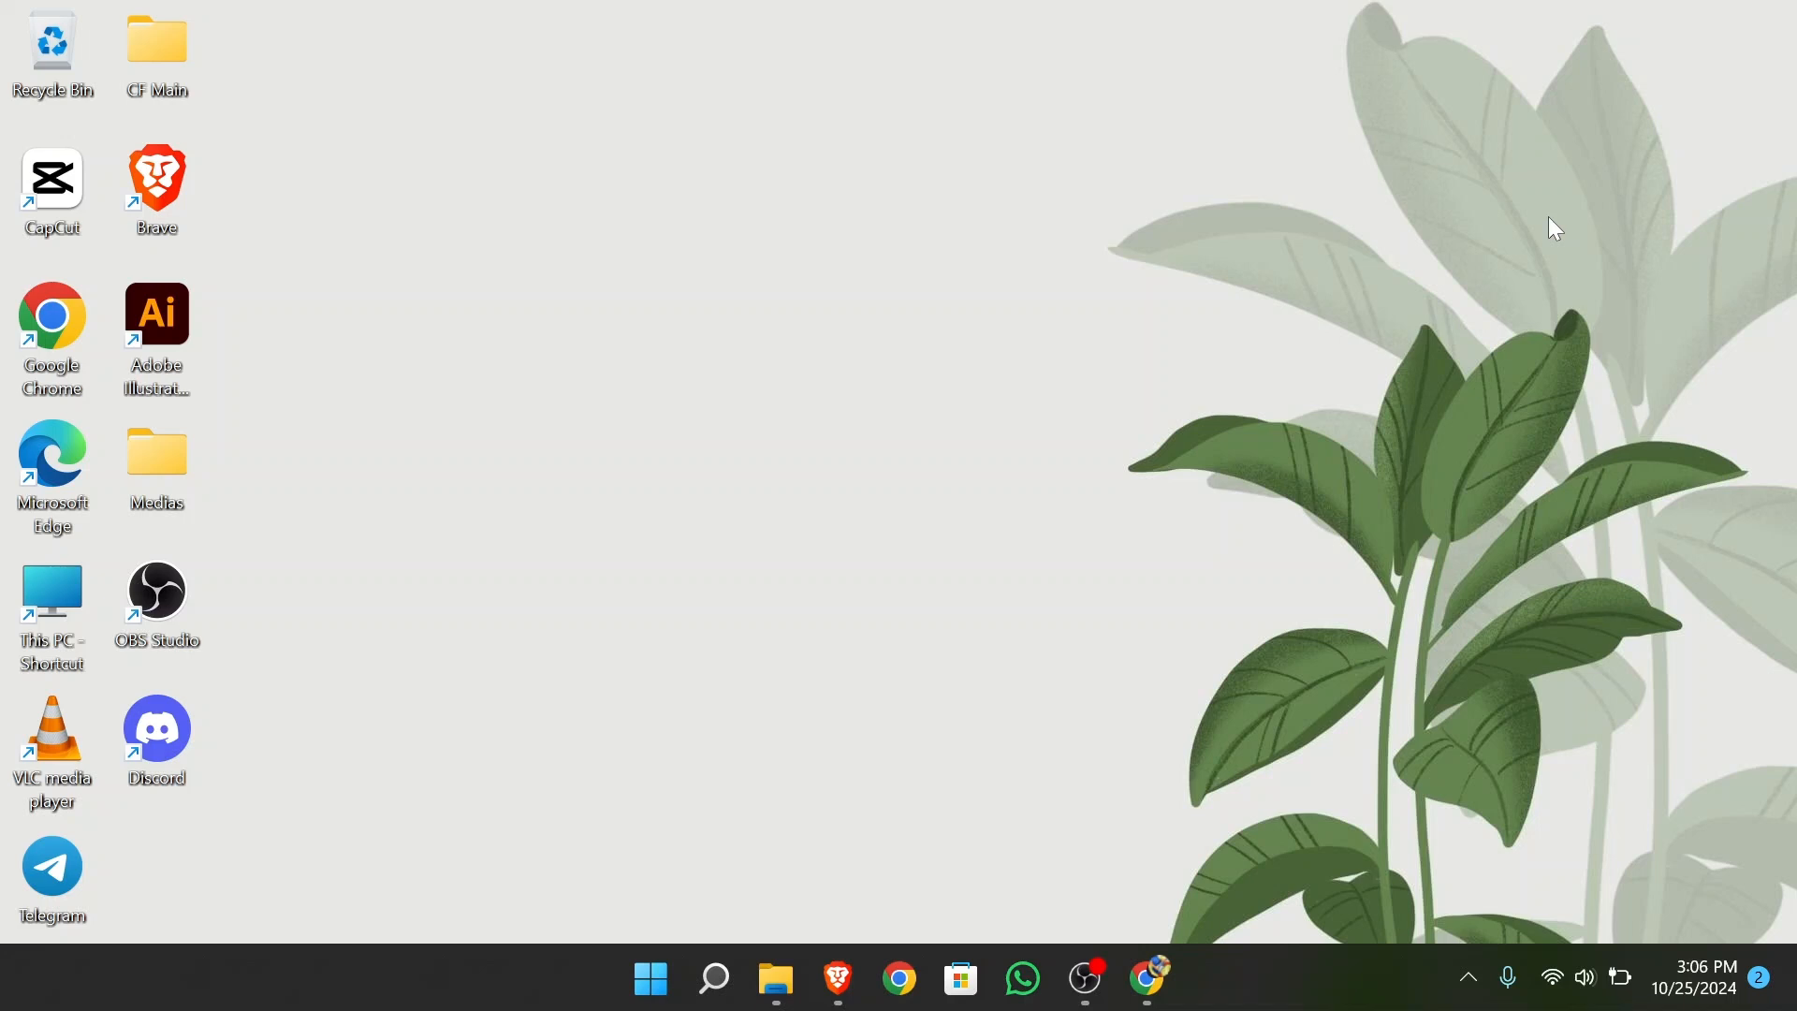
mouse_move(1564, 225)
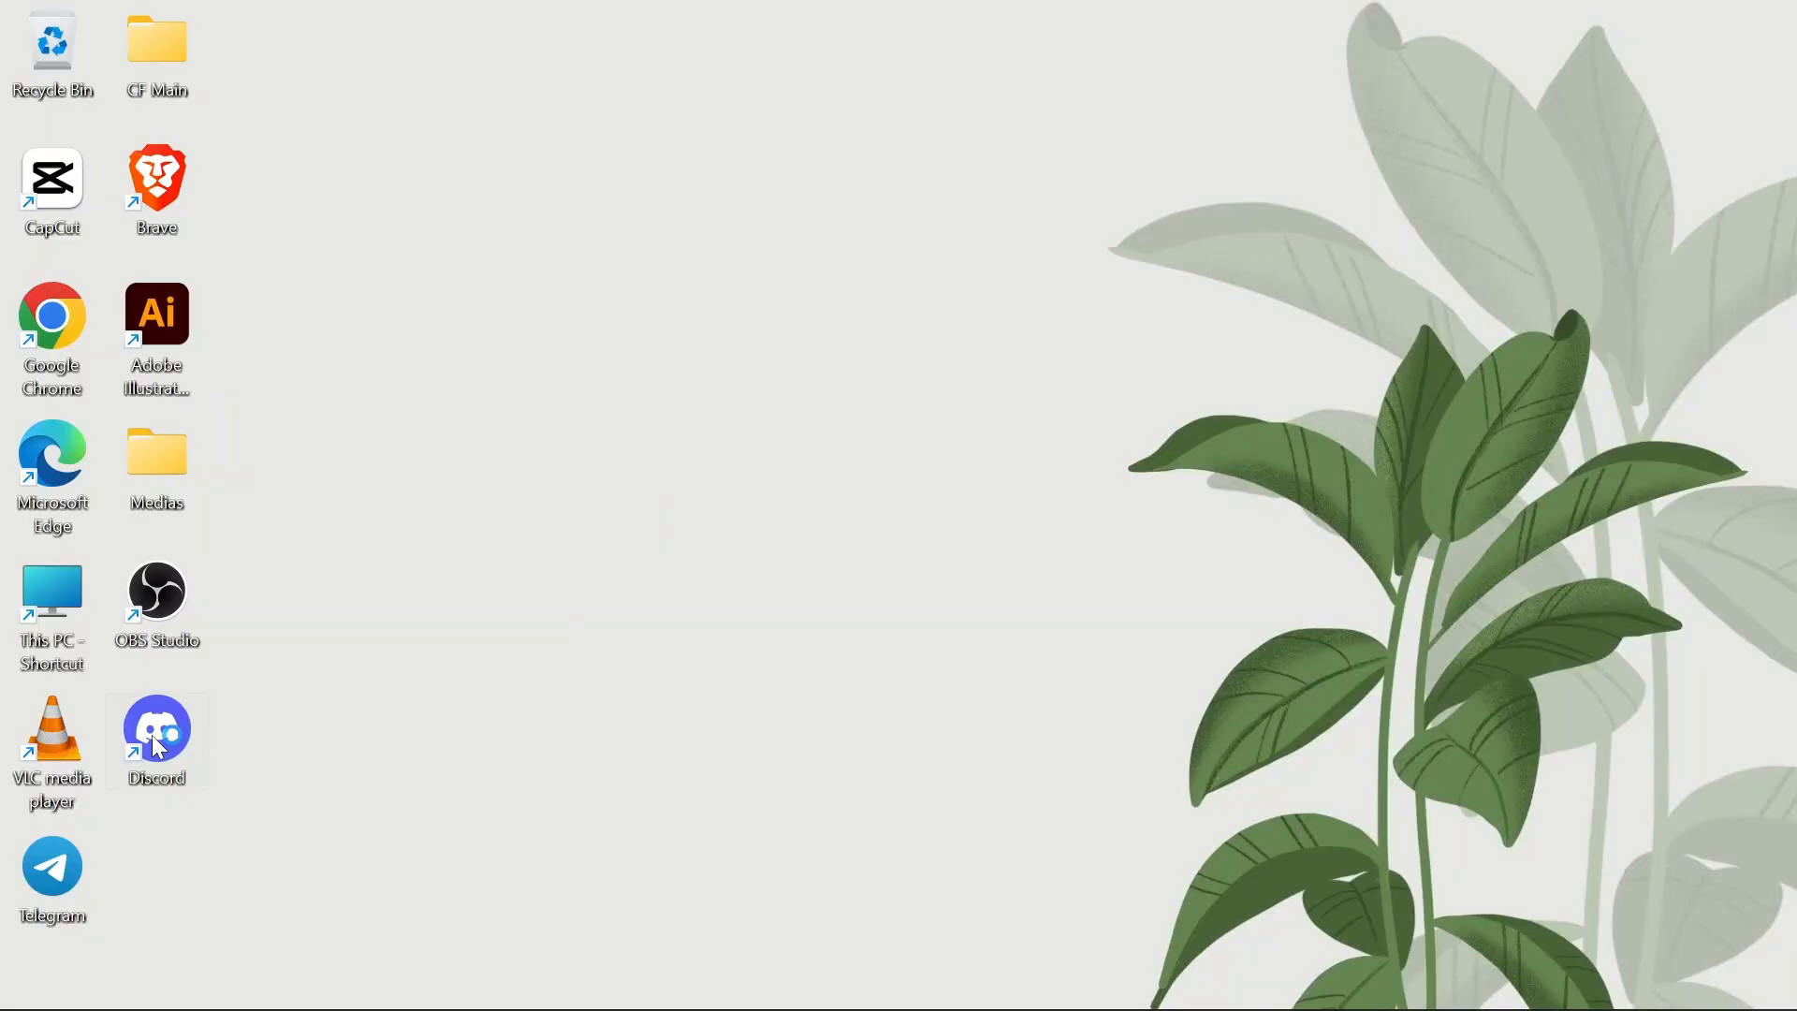
Step: Launch Discord from the desktop and open your own profile card
double_click(157, 729)
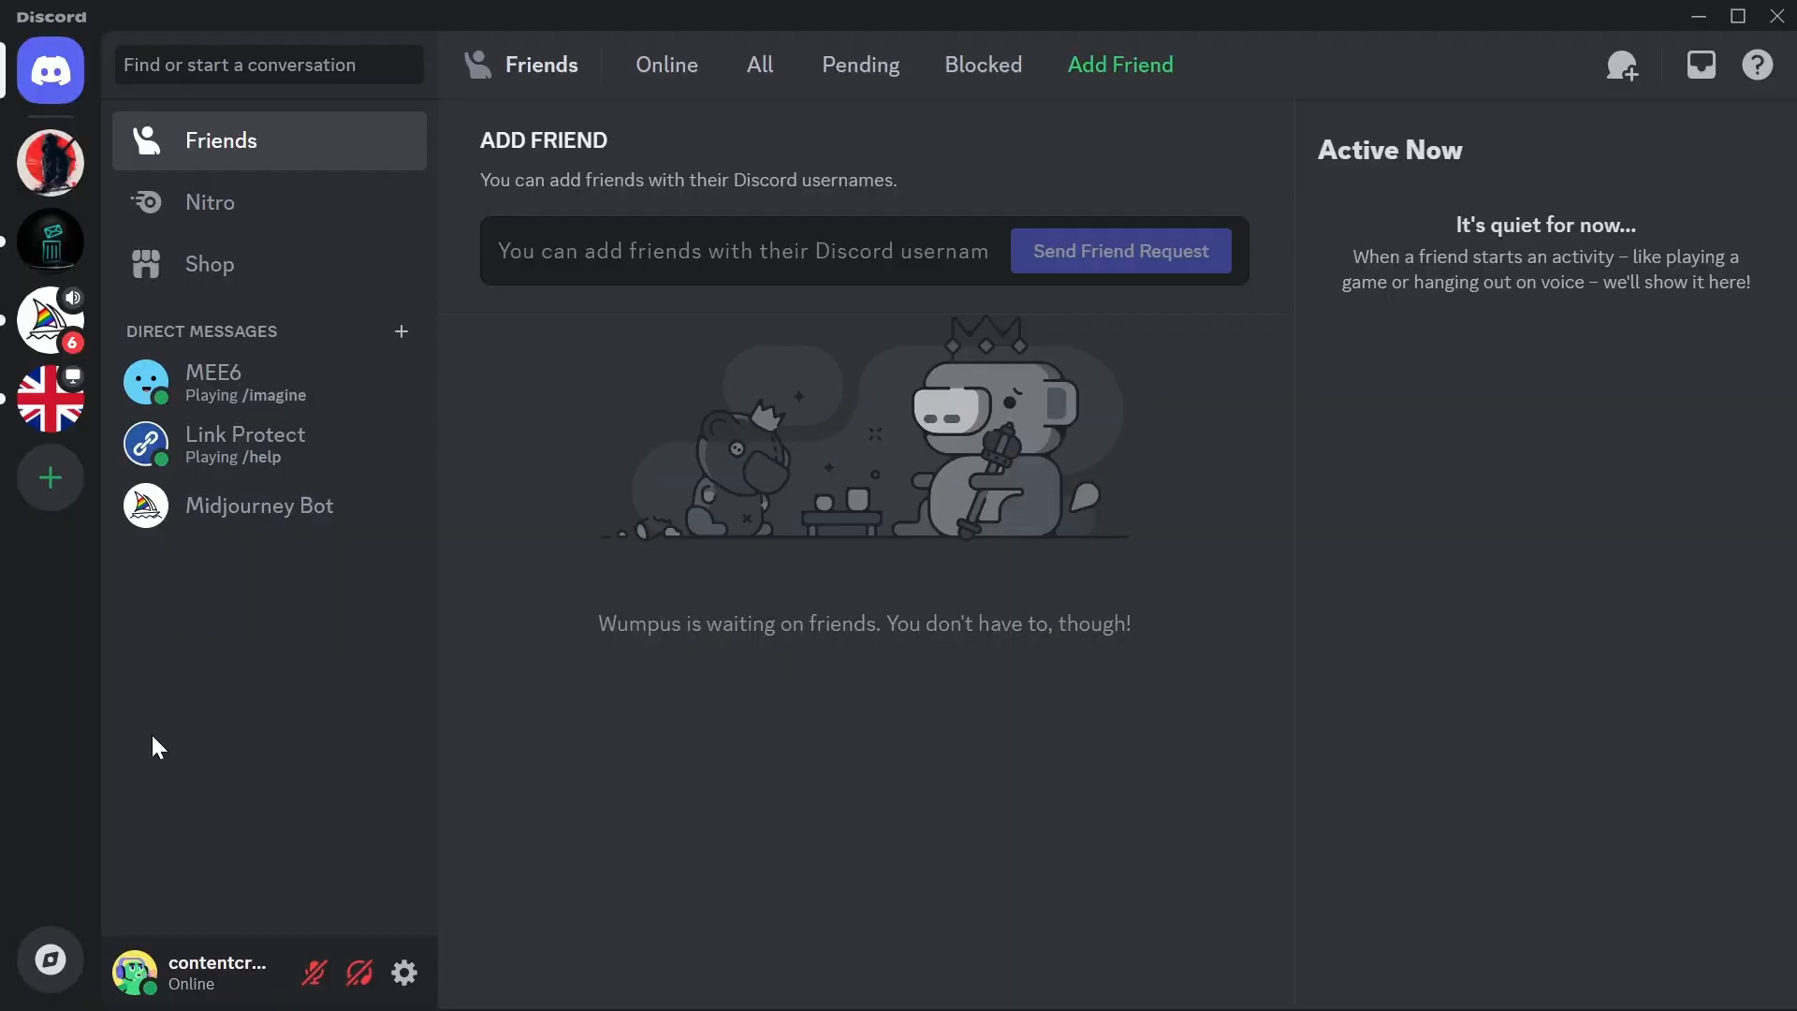
mouse_move(361, 602)
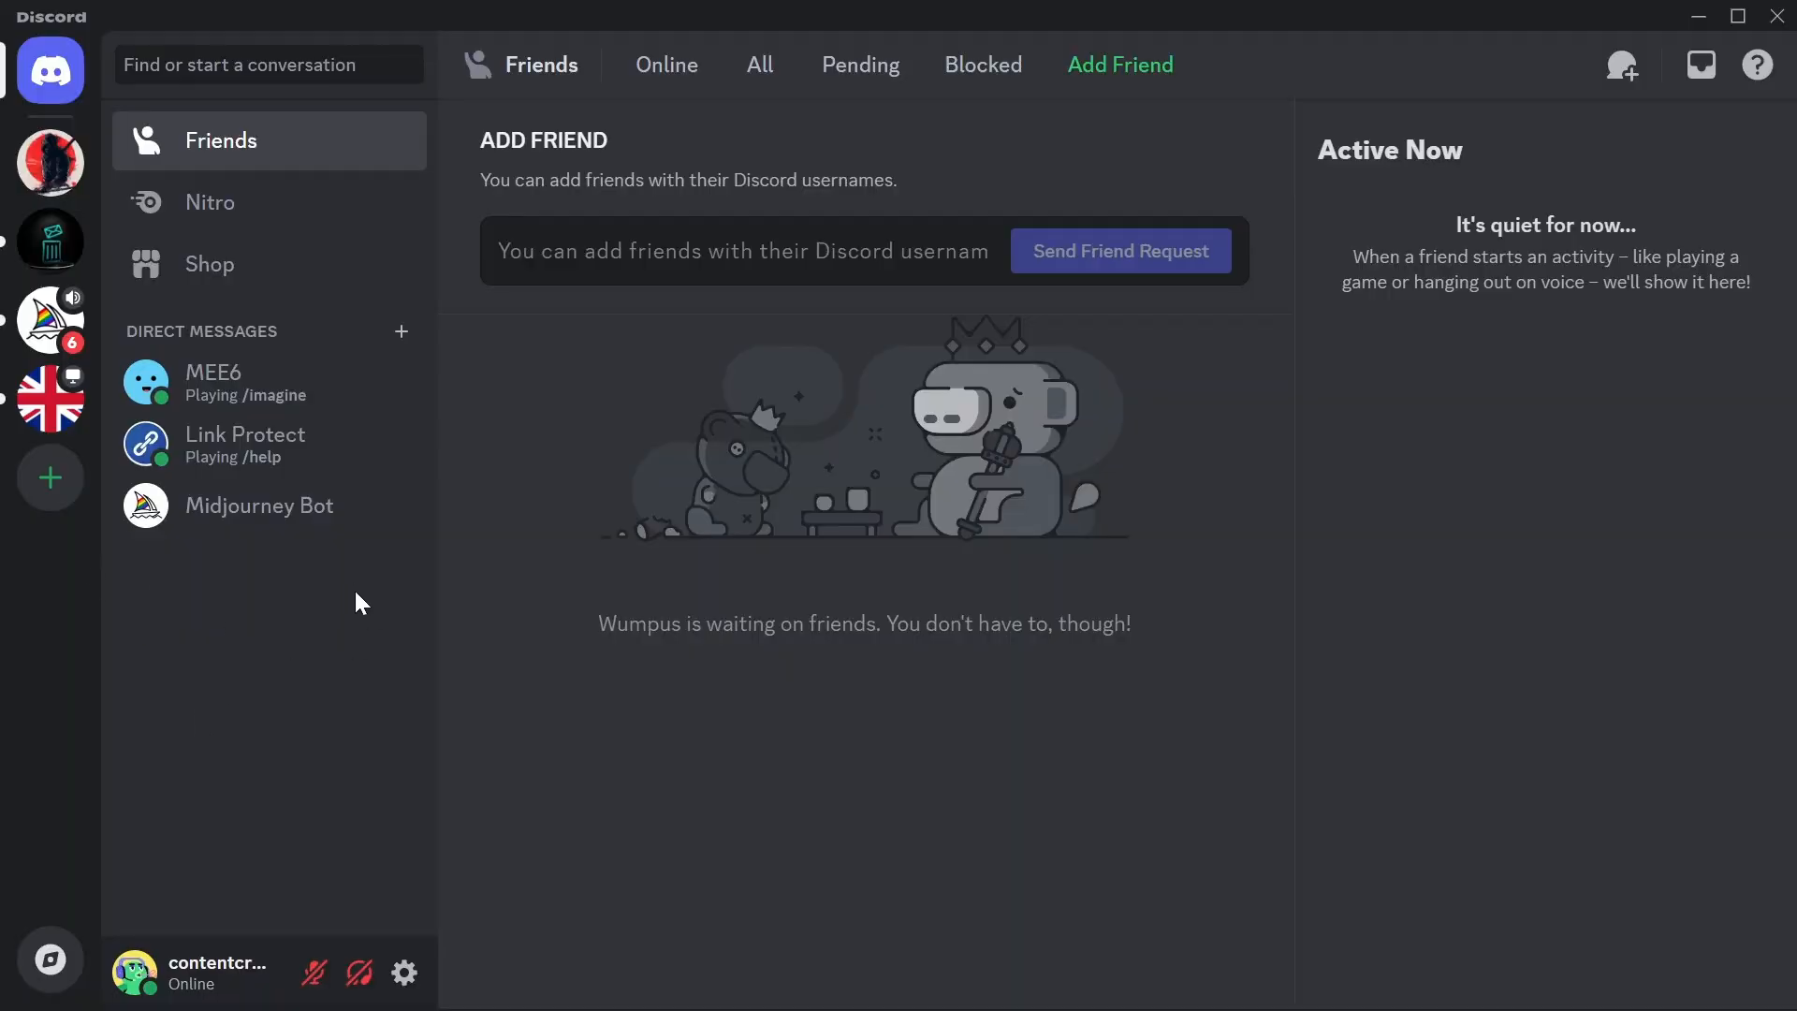
mouse_move(364, 885)
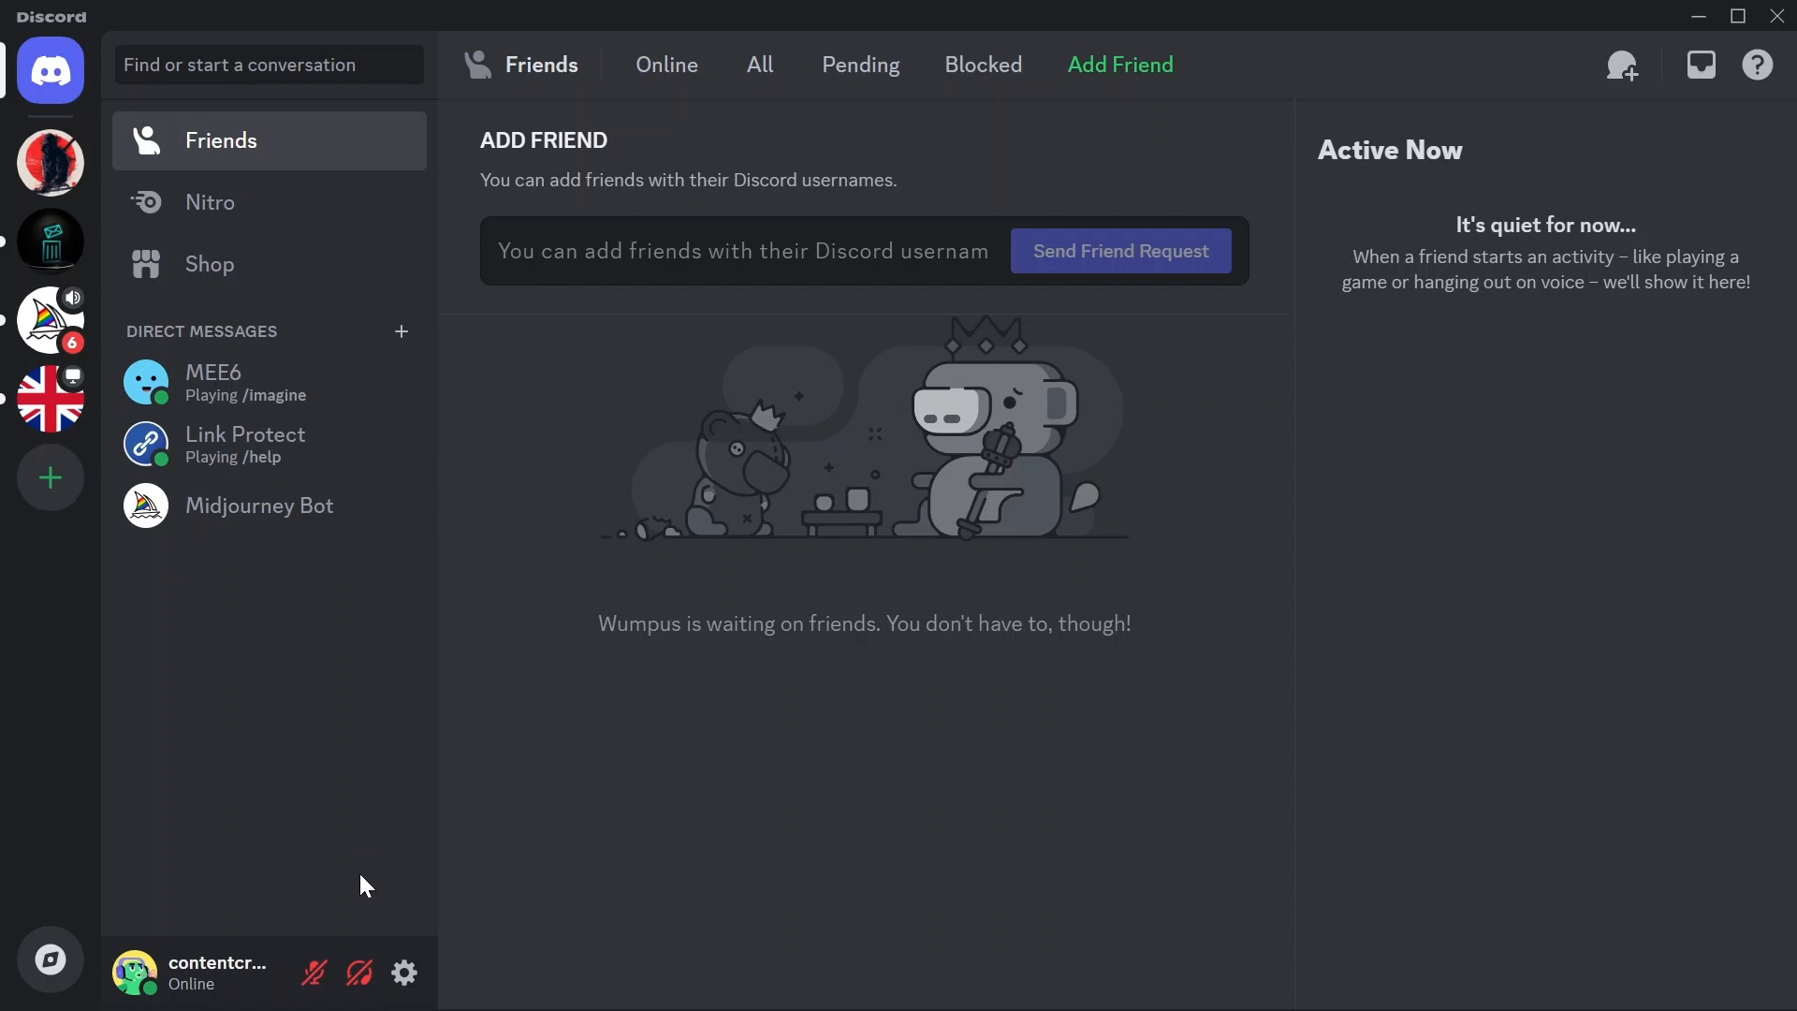
click(135, 972)
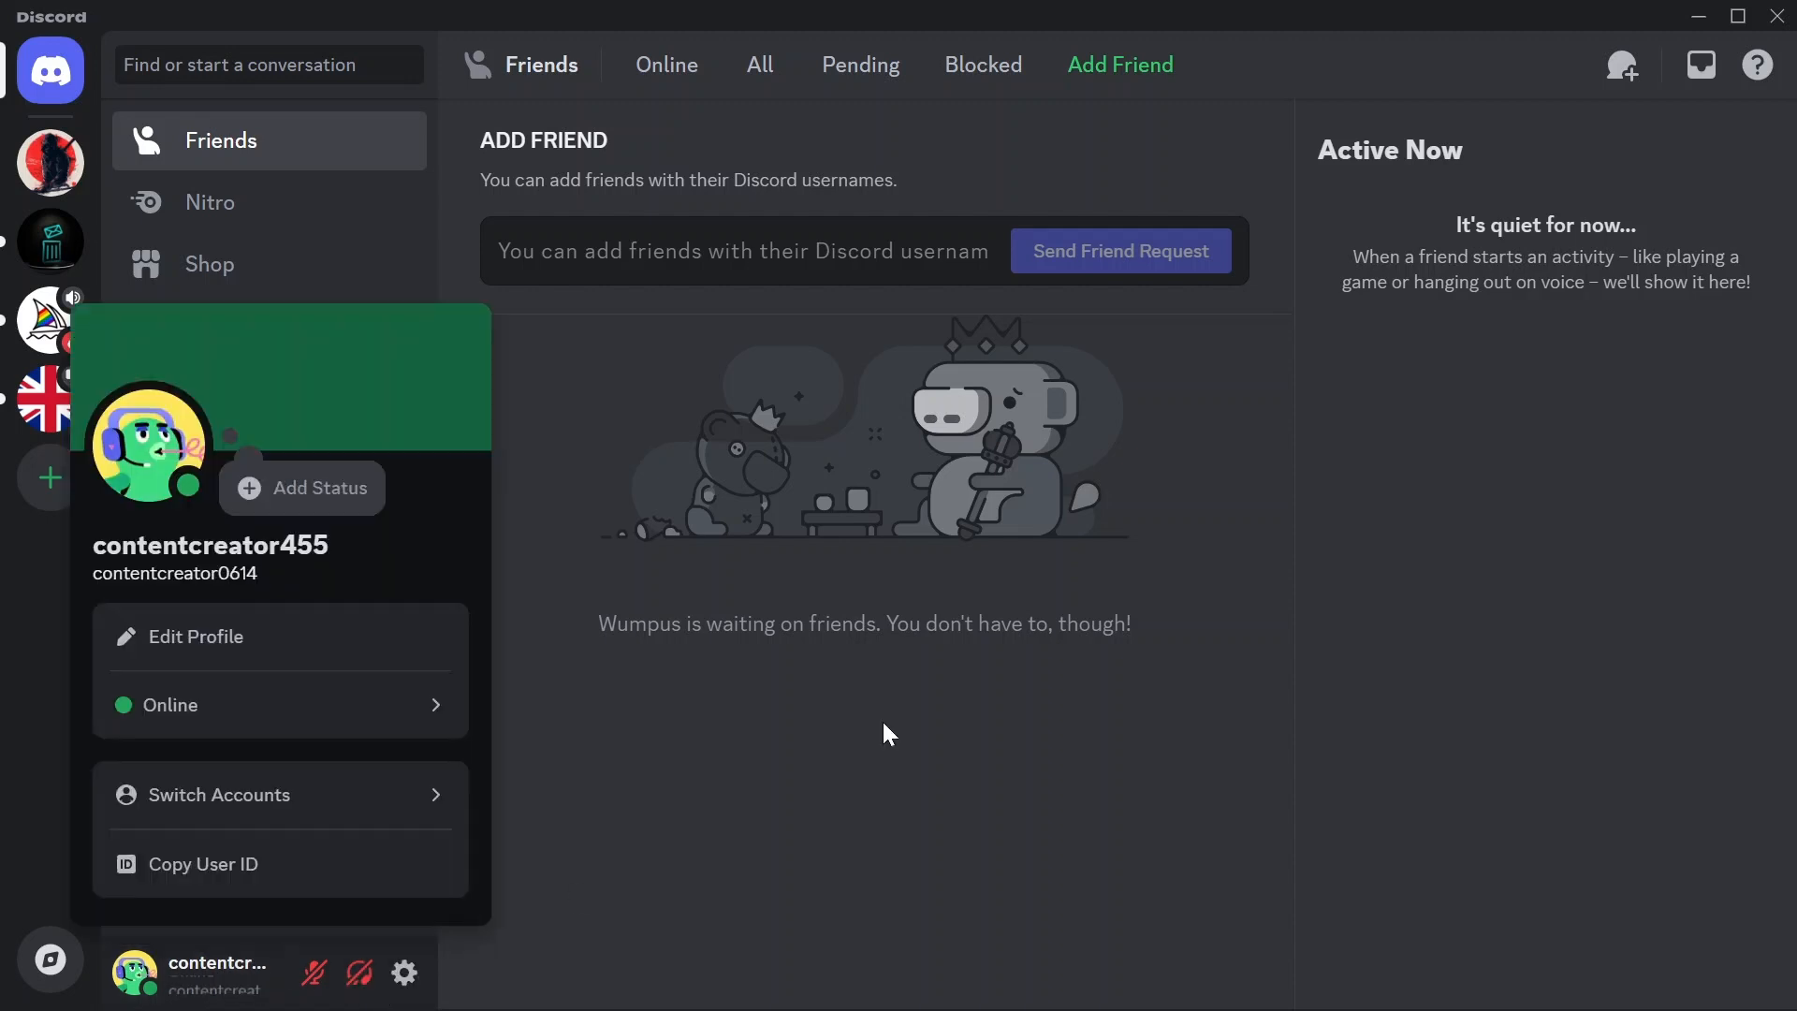
mouse_move(241, 649)
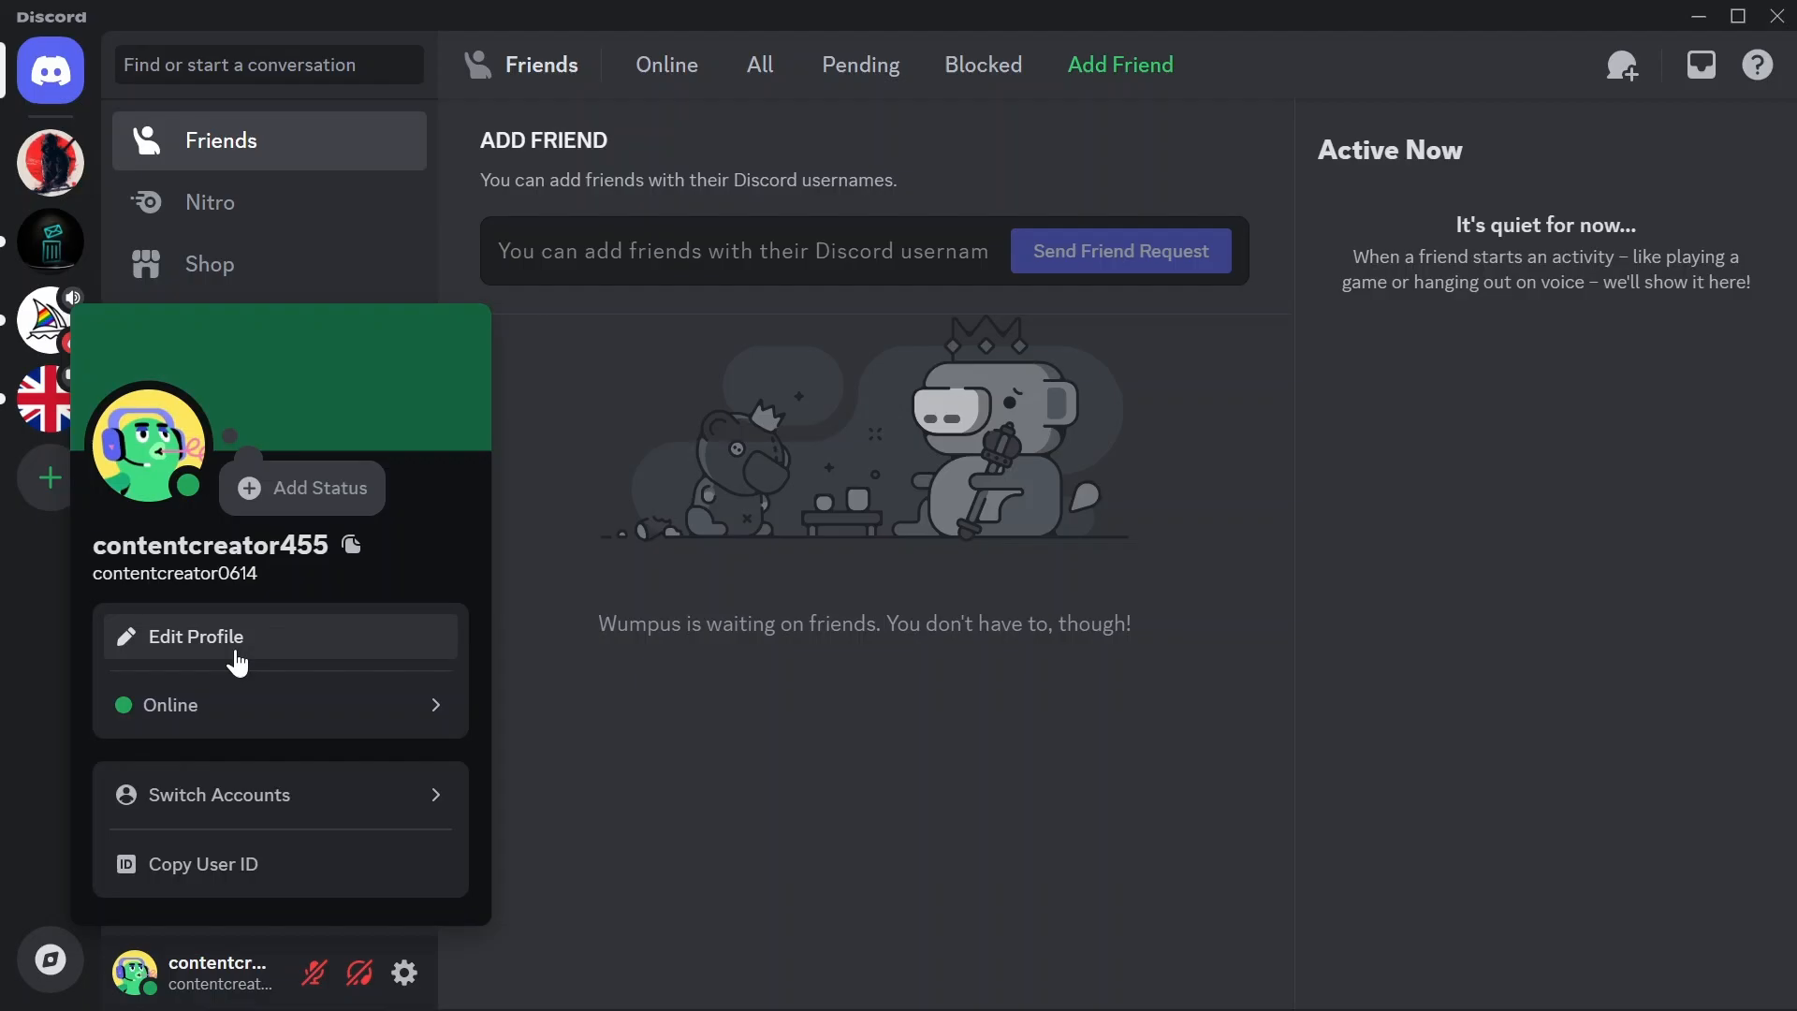
Step: Review the My Account settings, close them, and switch to the browser
click(194, 636)
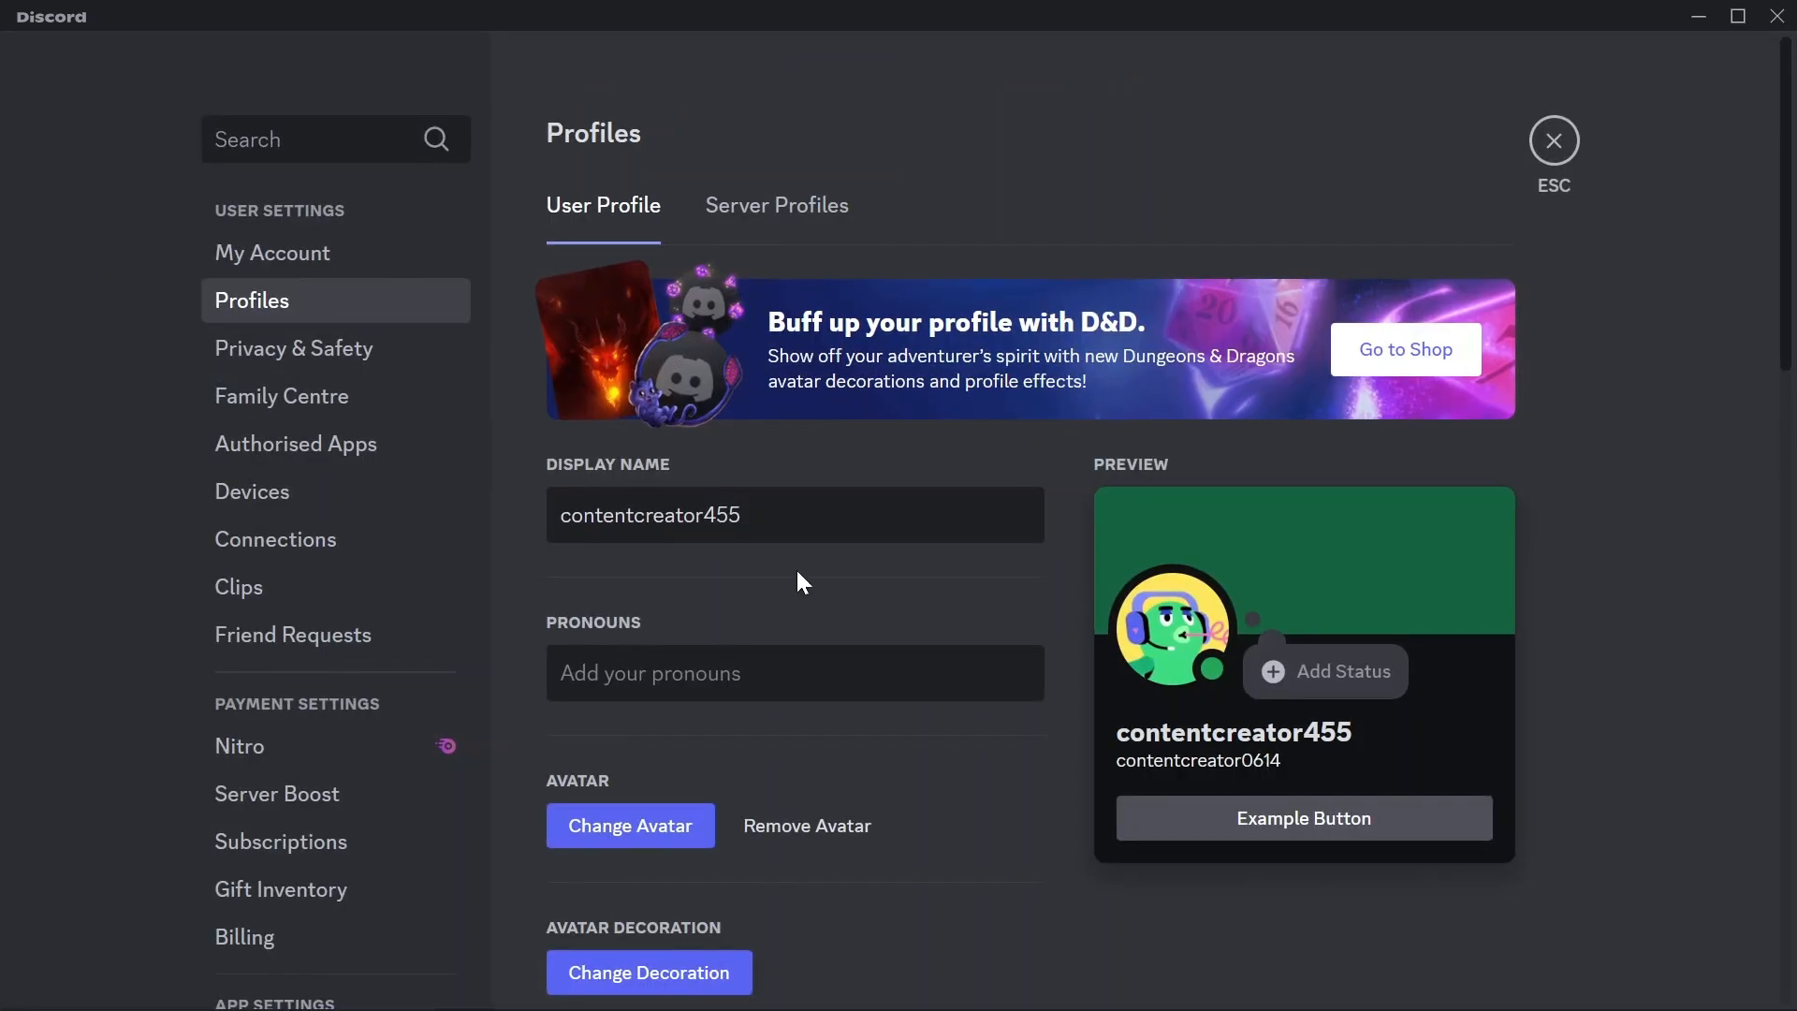
click(273, 252)
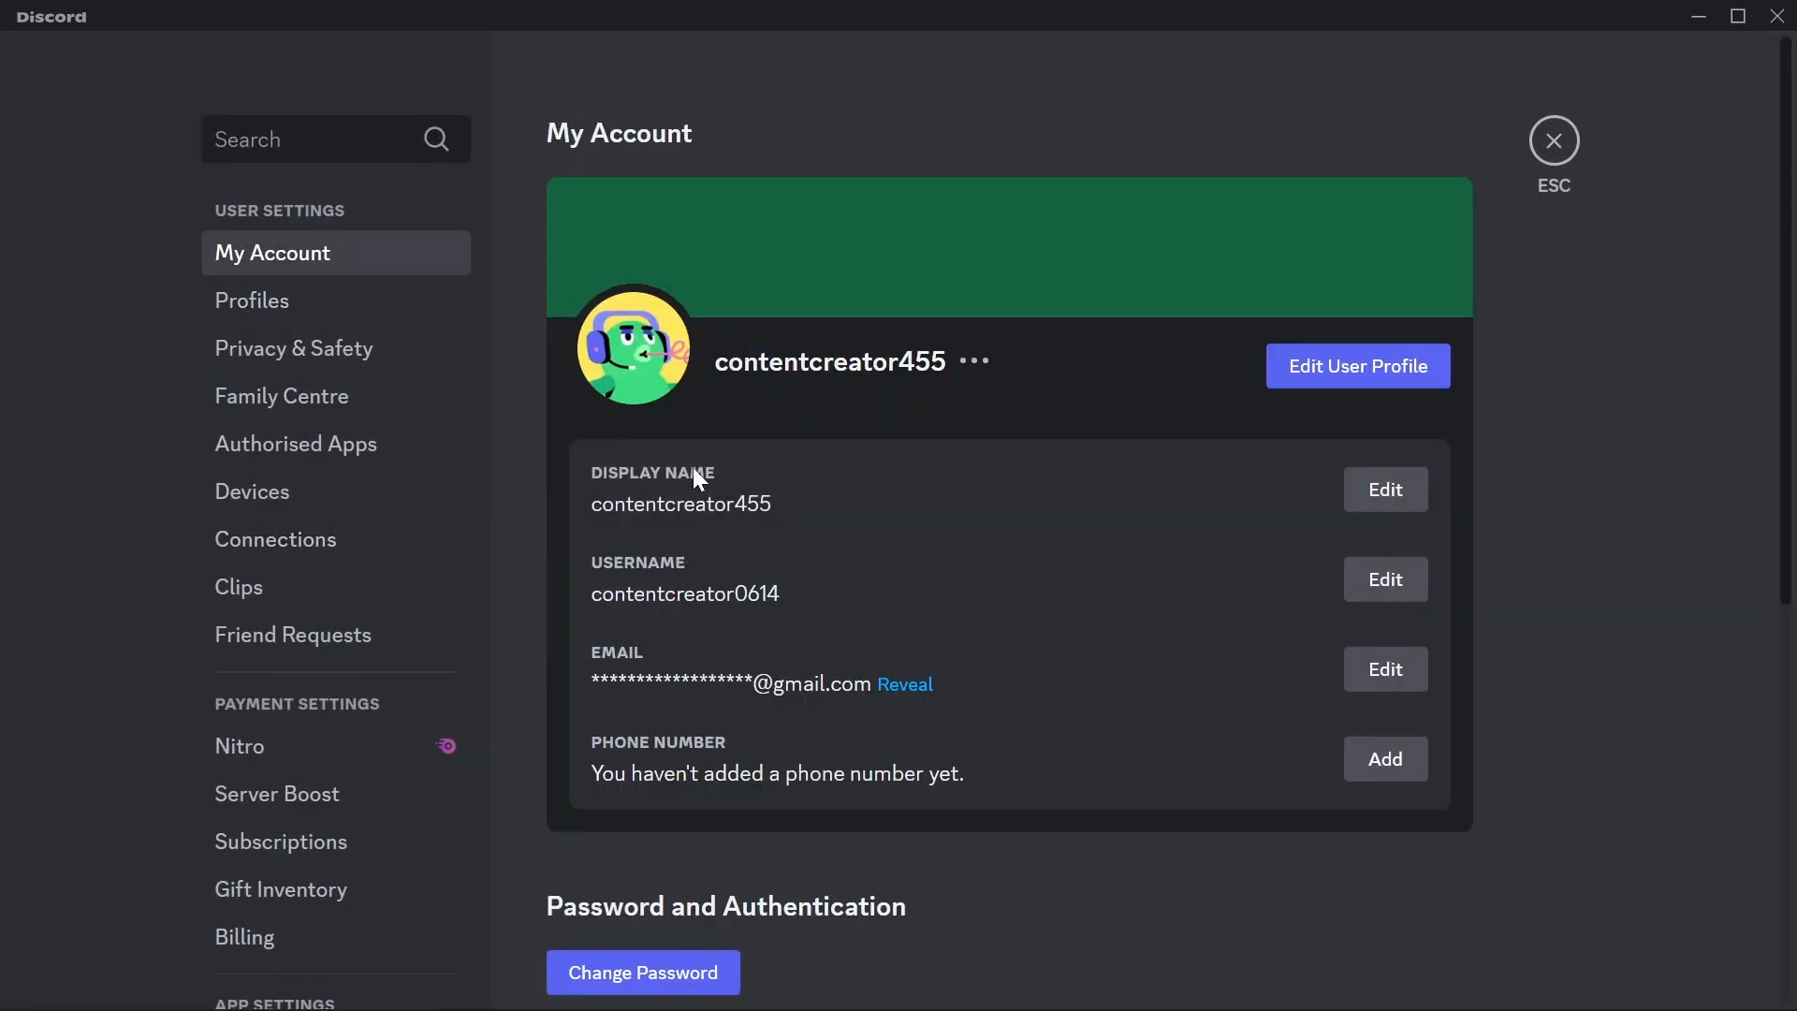
mouse_move(826, 531)
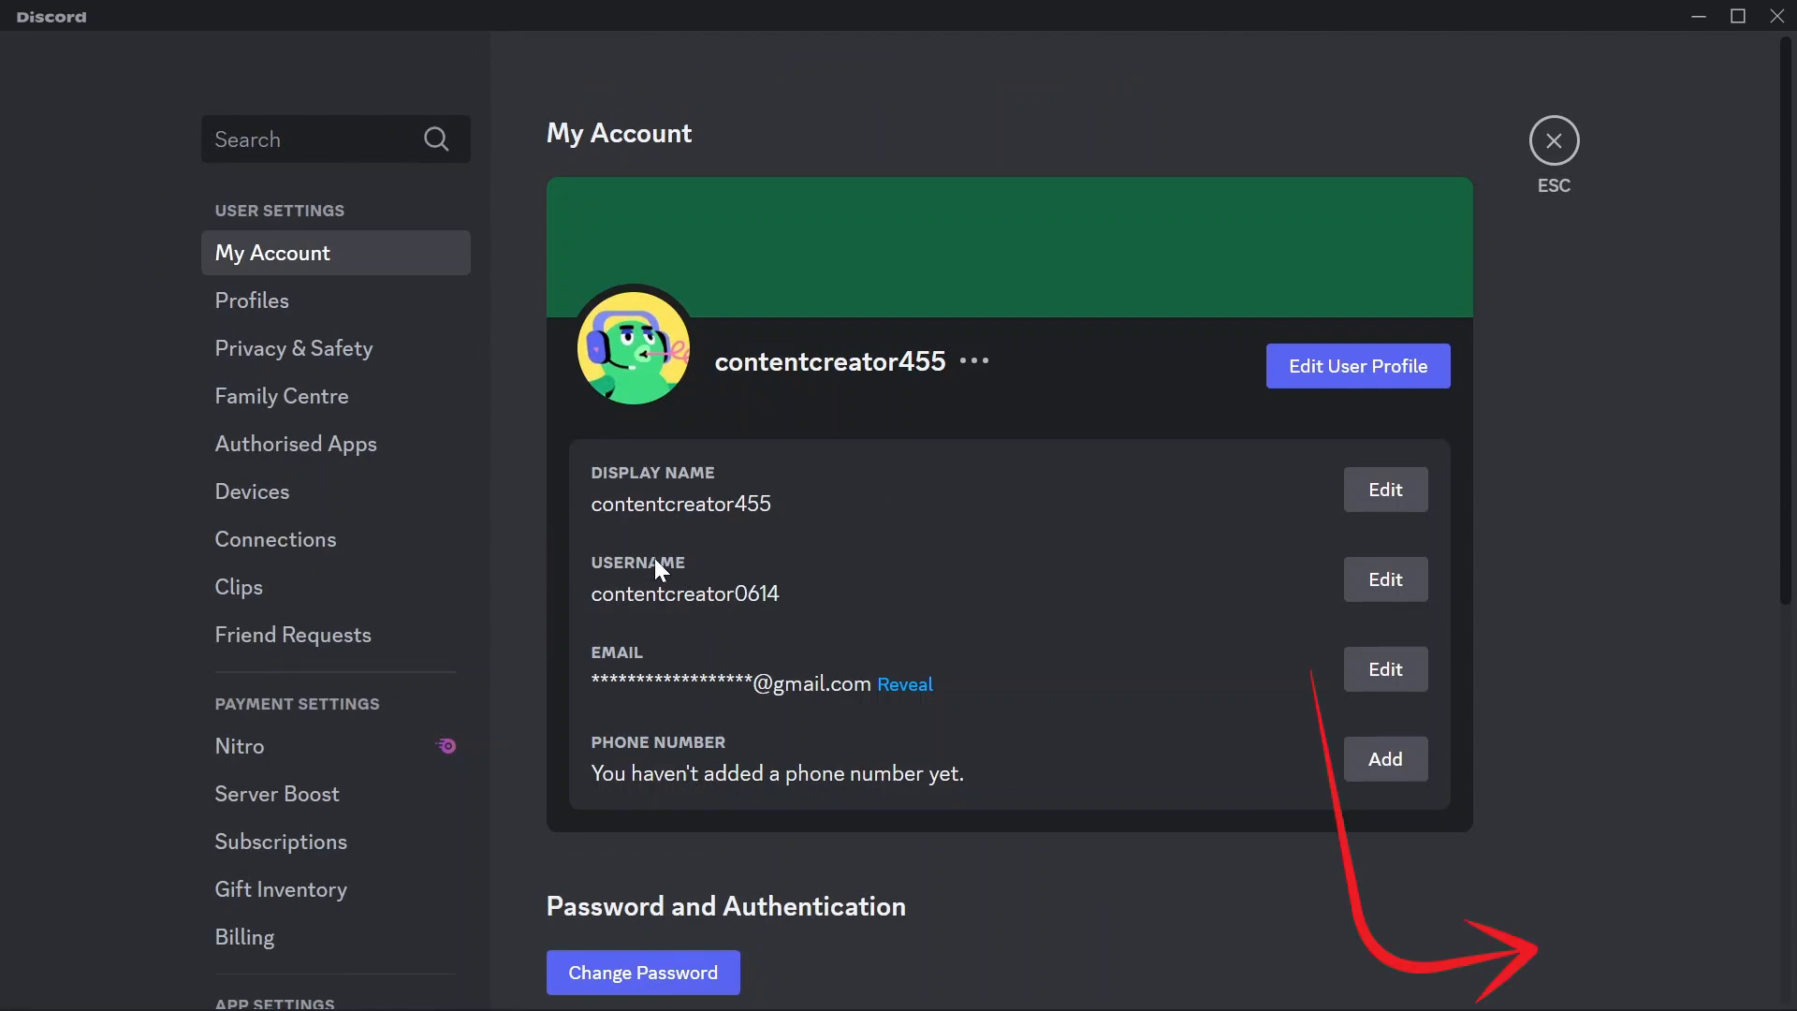
scroll(down, 3)
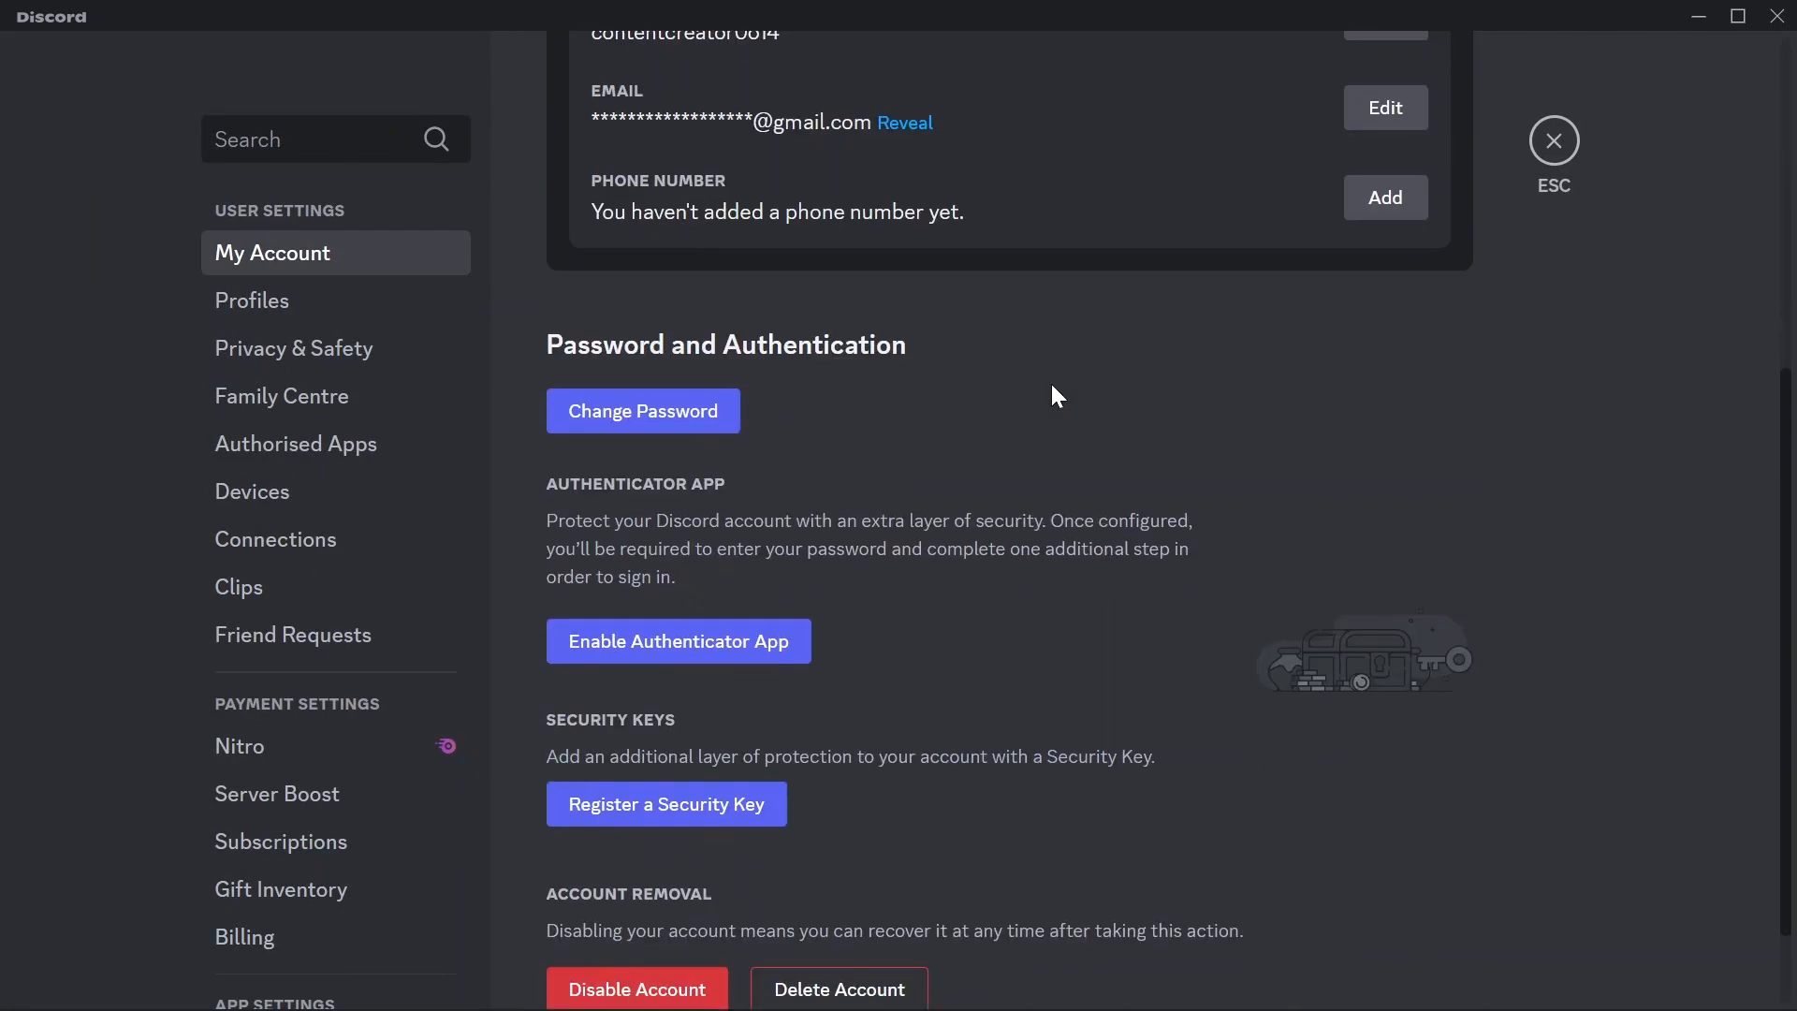
mouse_move(990, 422)
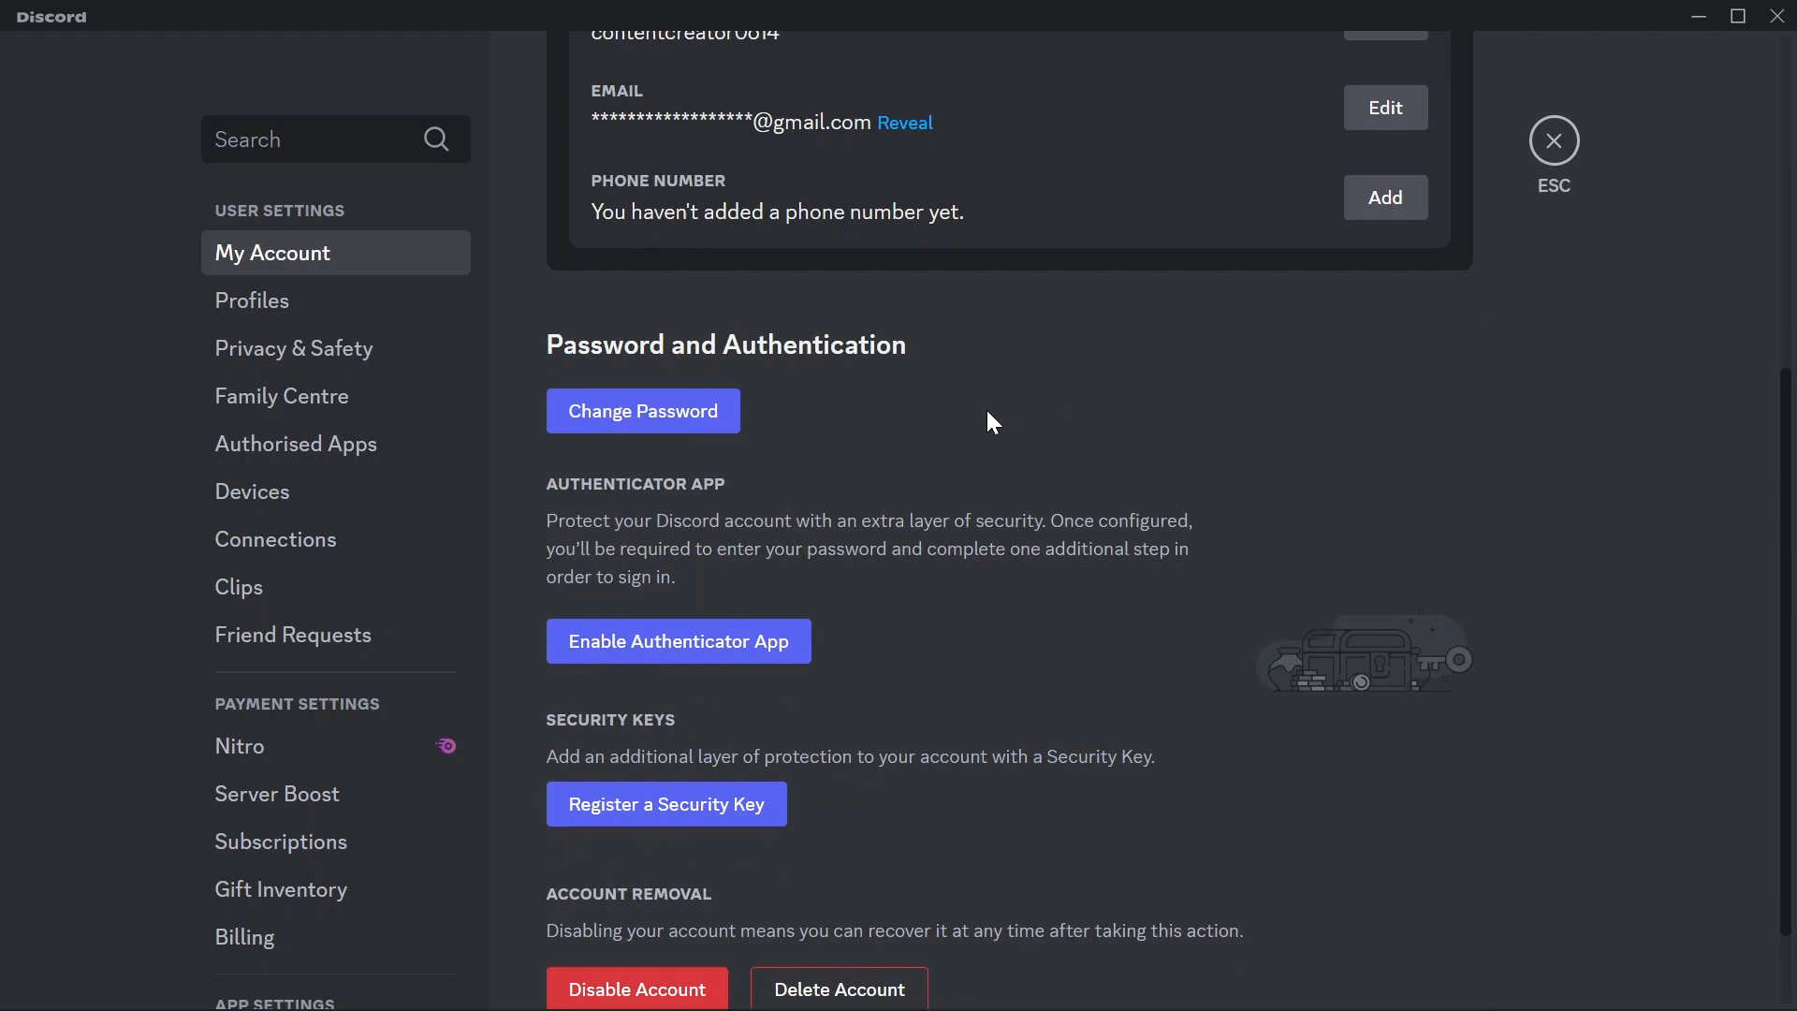
mouse_move(1554, 142)
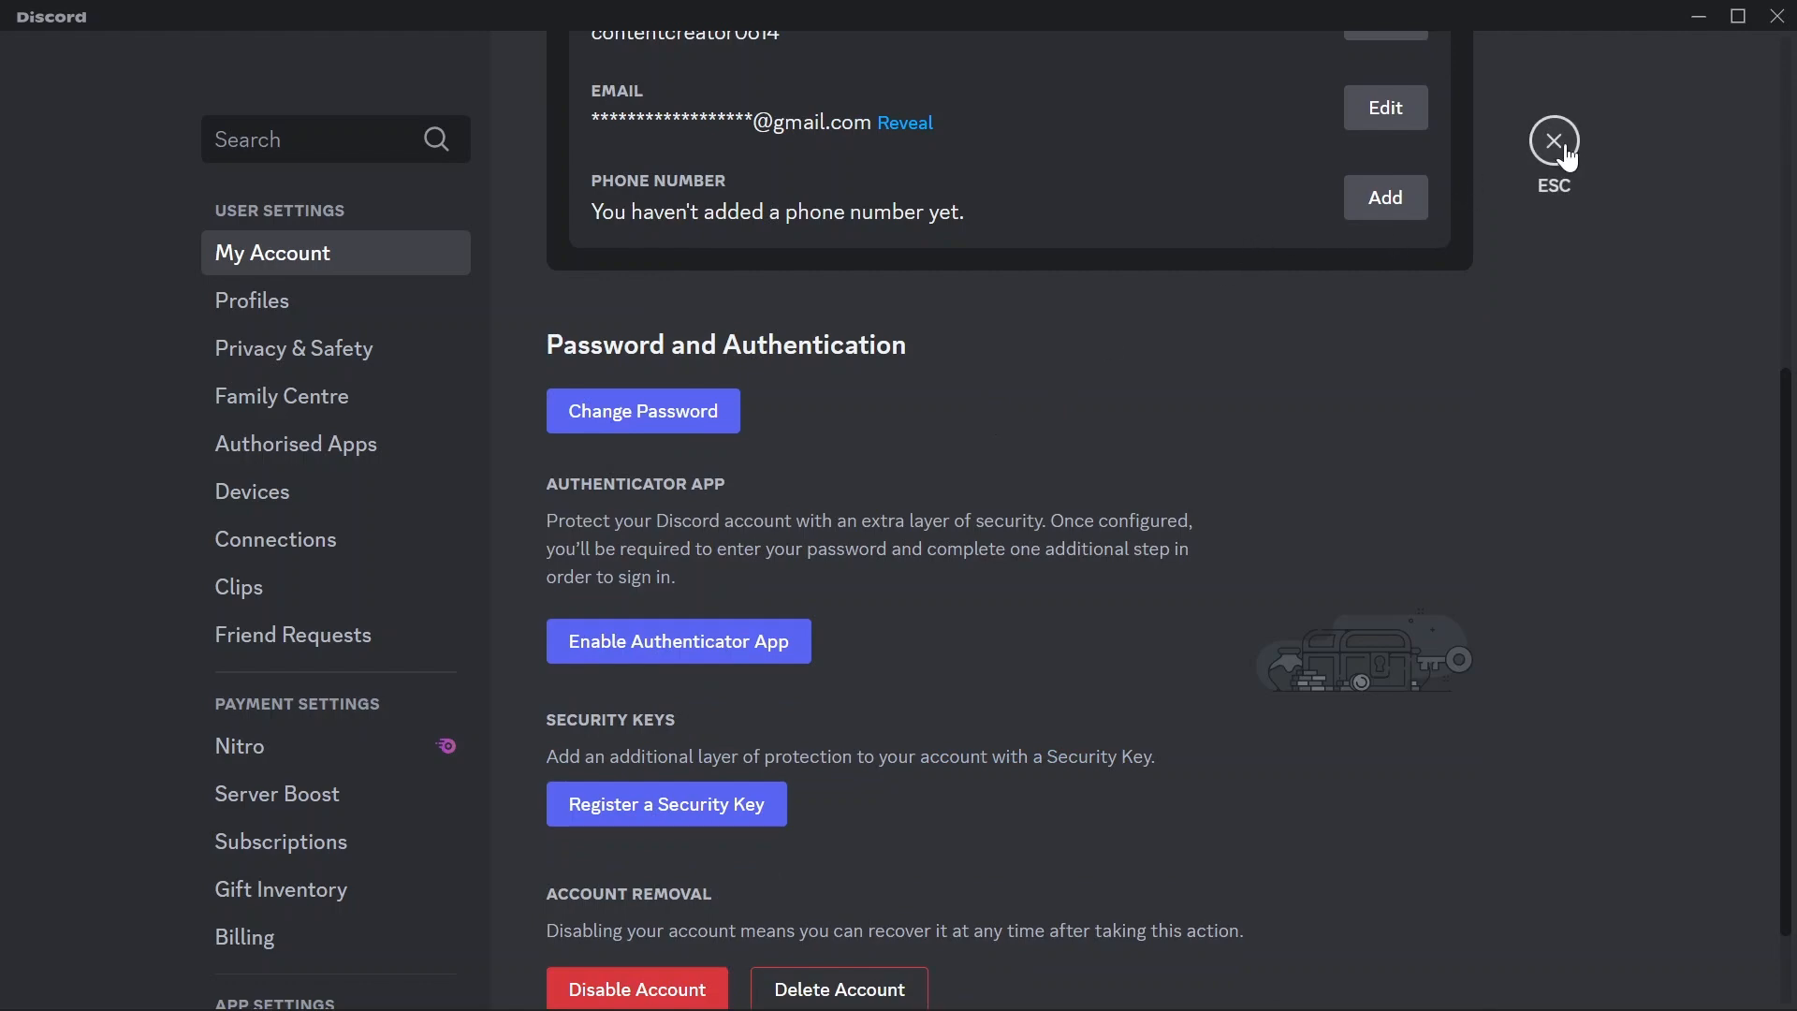
click(1553, 143)
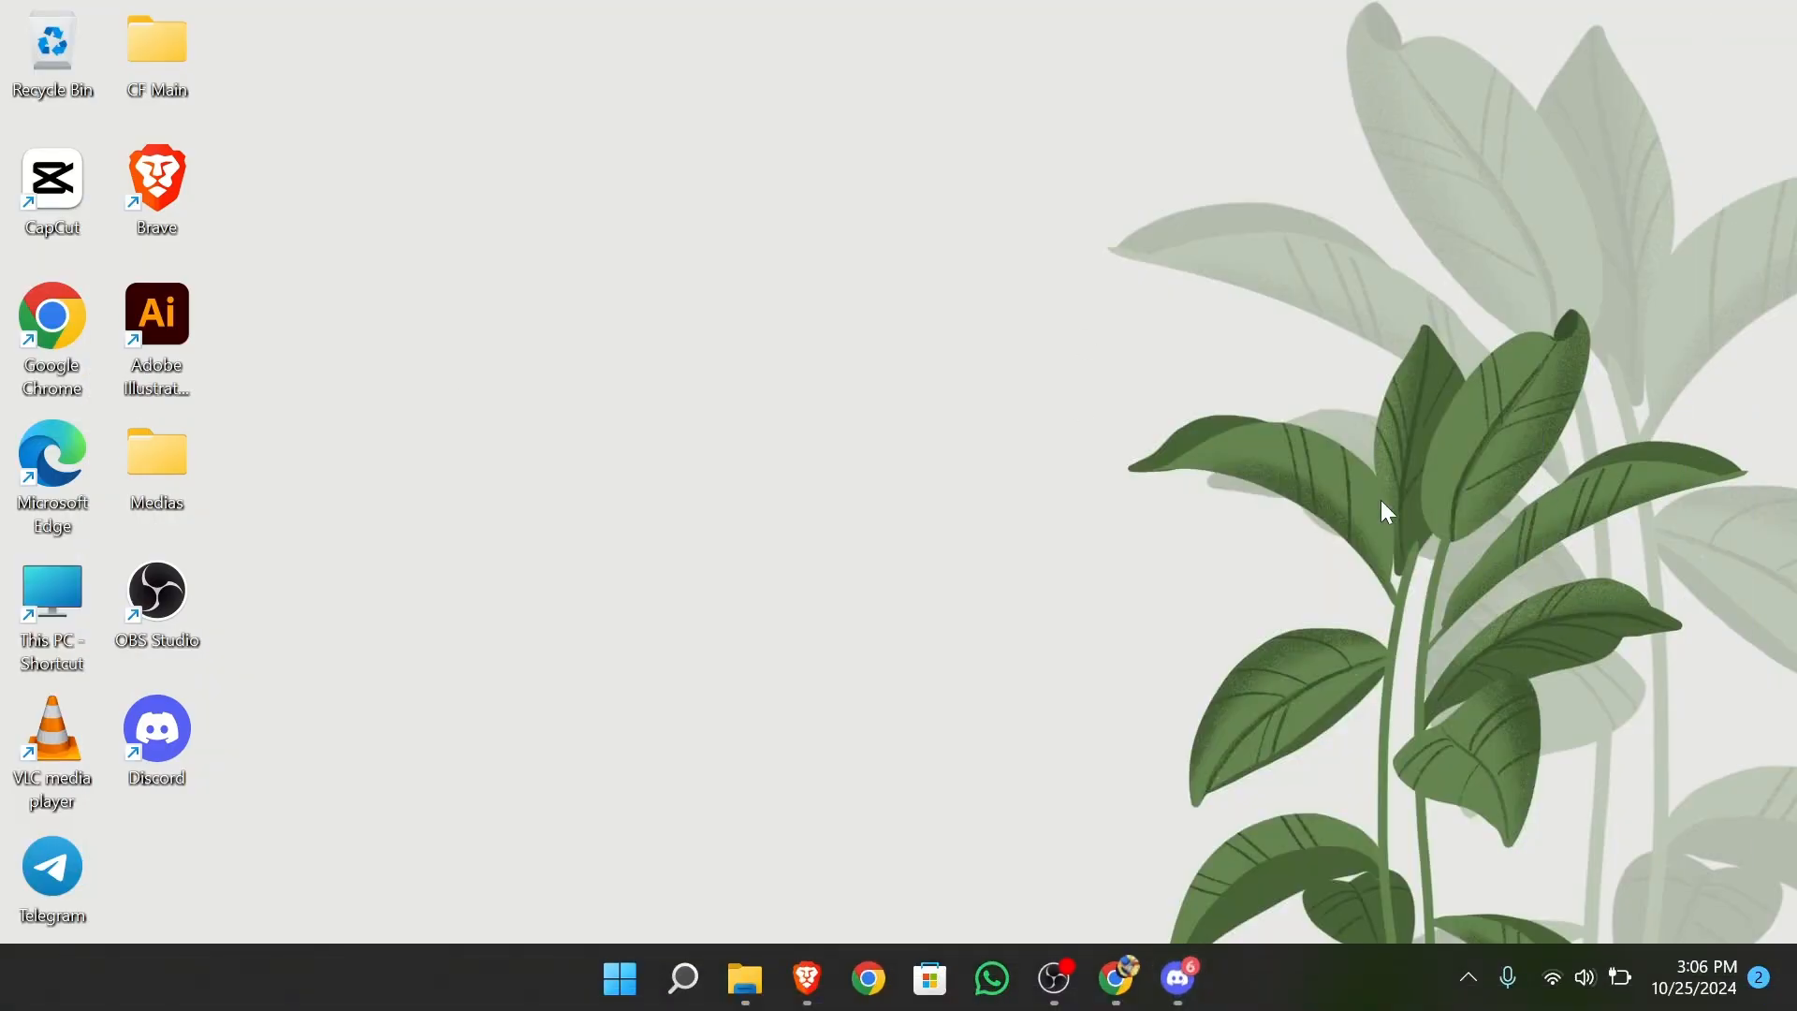
mouse_move(1218, 934)
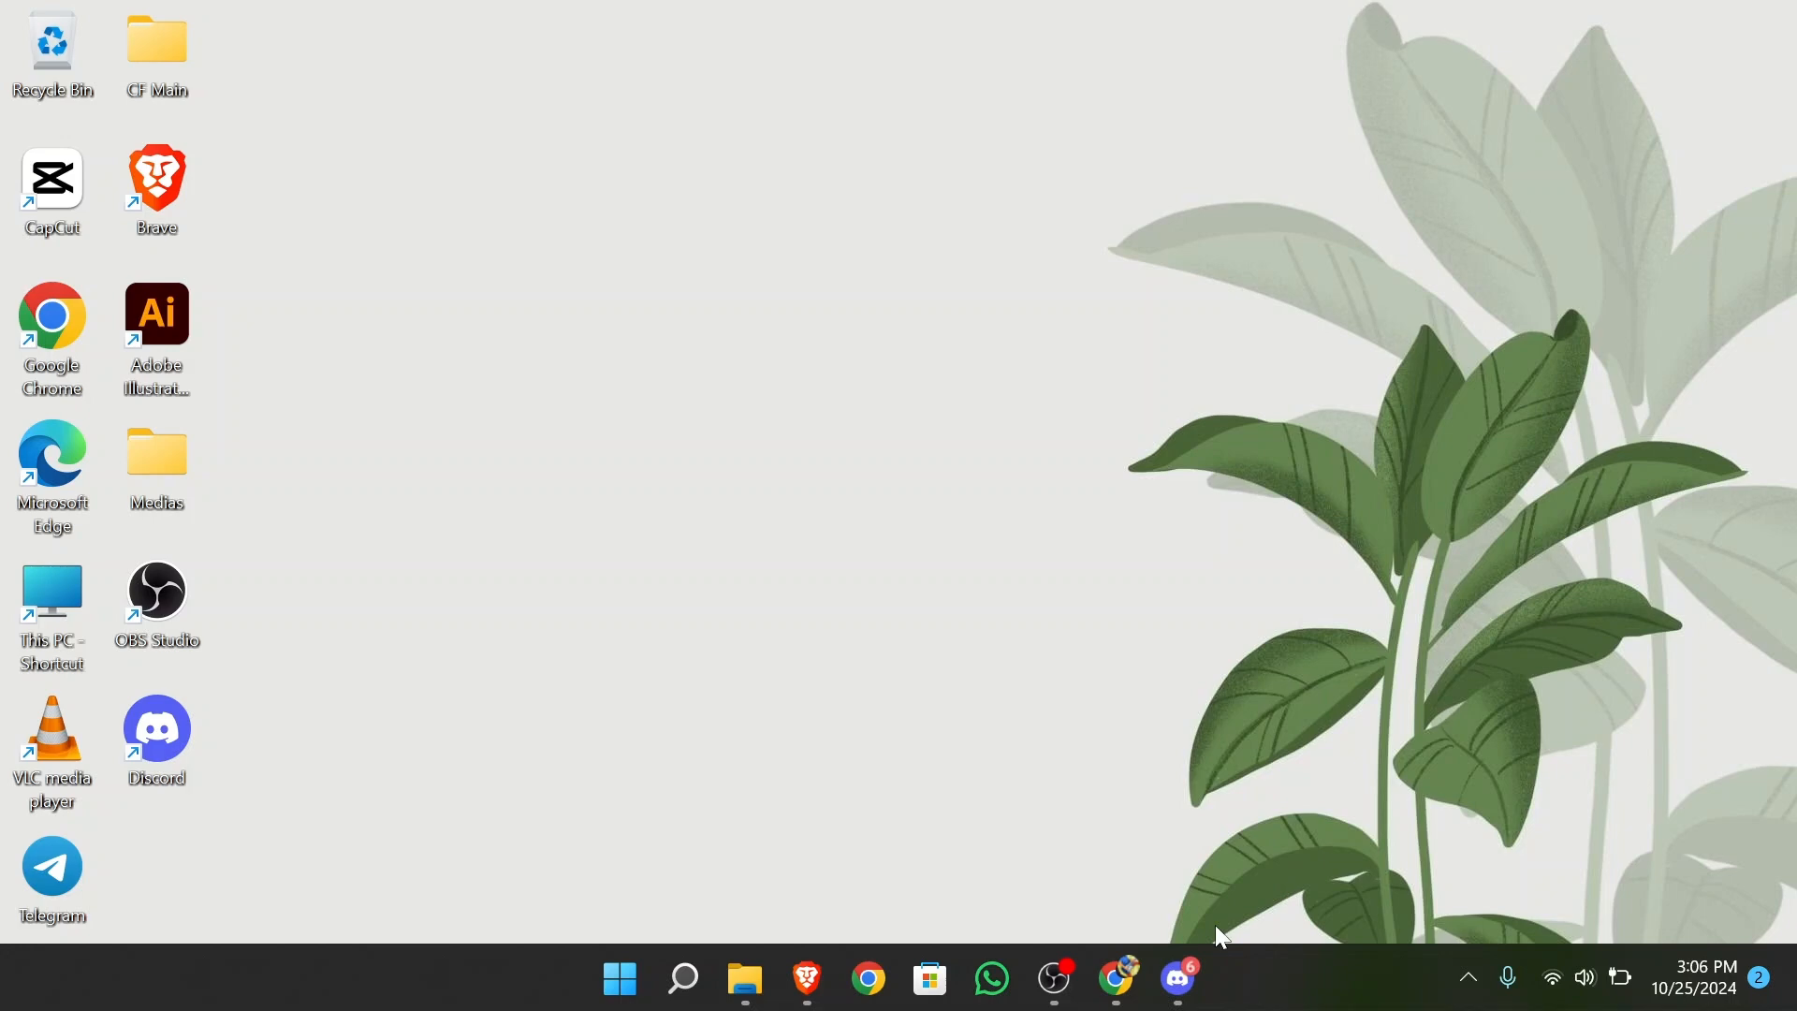
click(1177, 979)
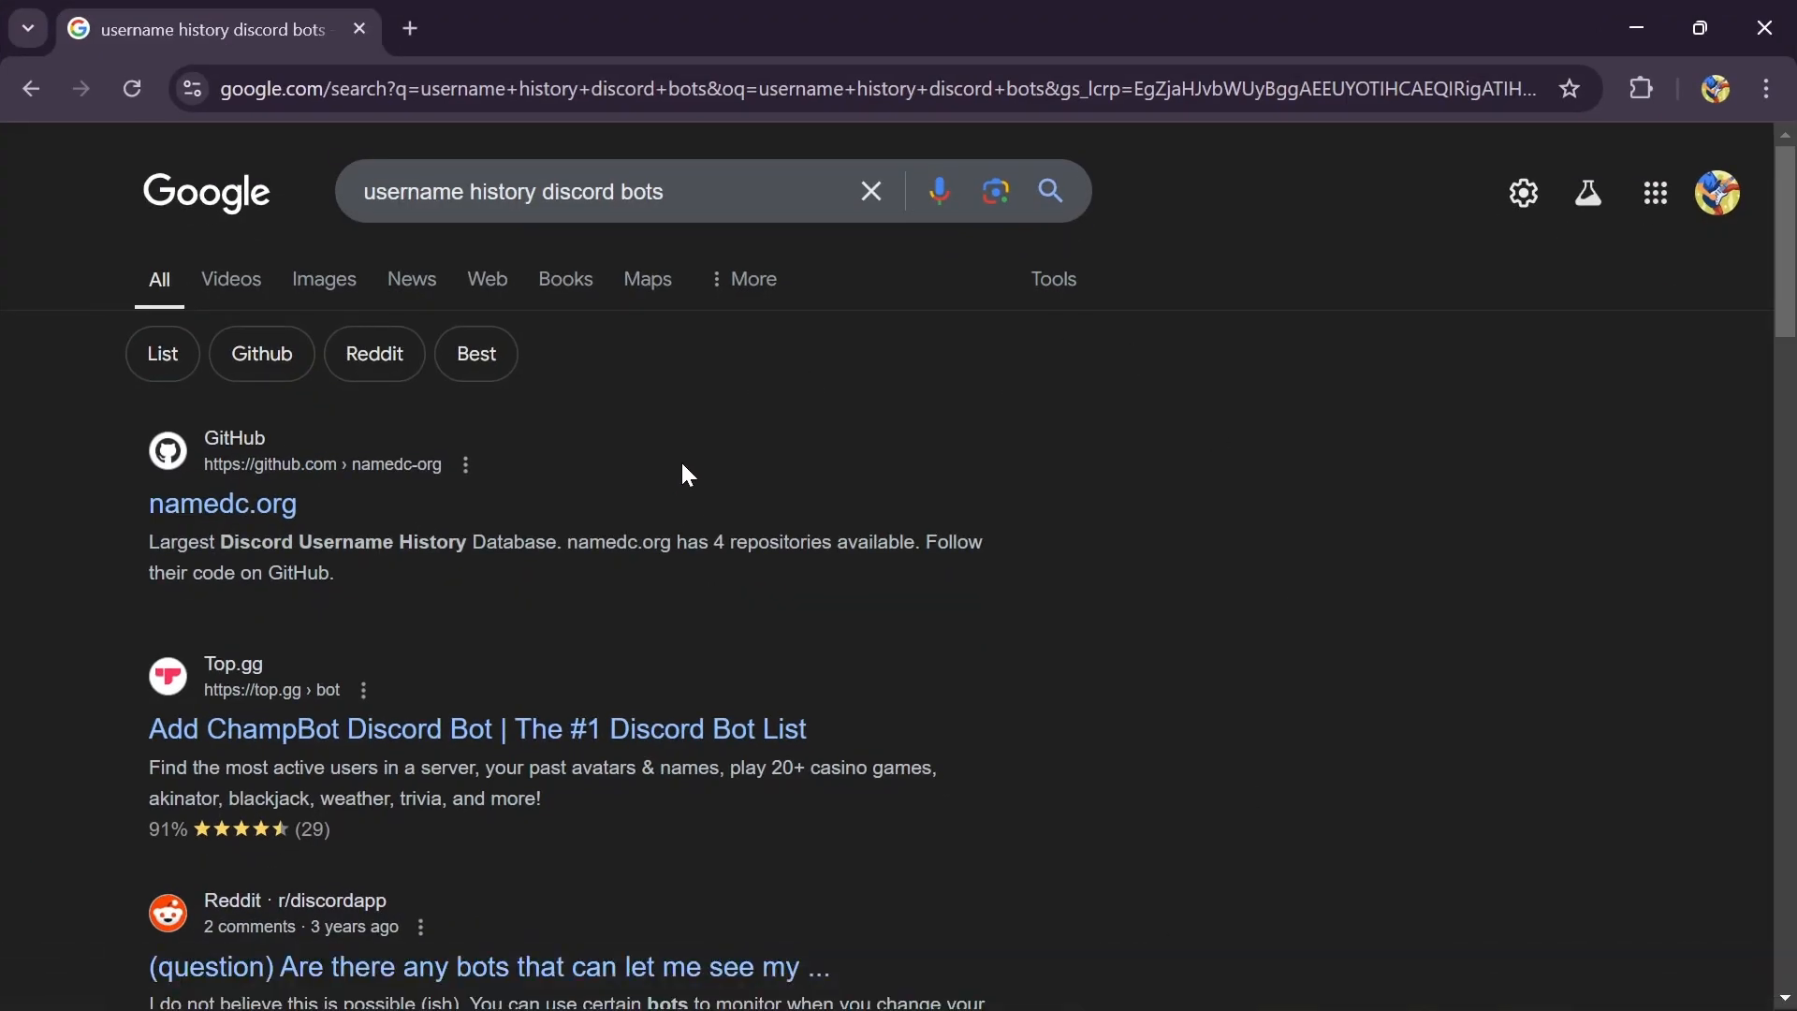
mouse_move(566, 648)
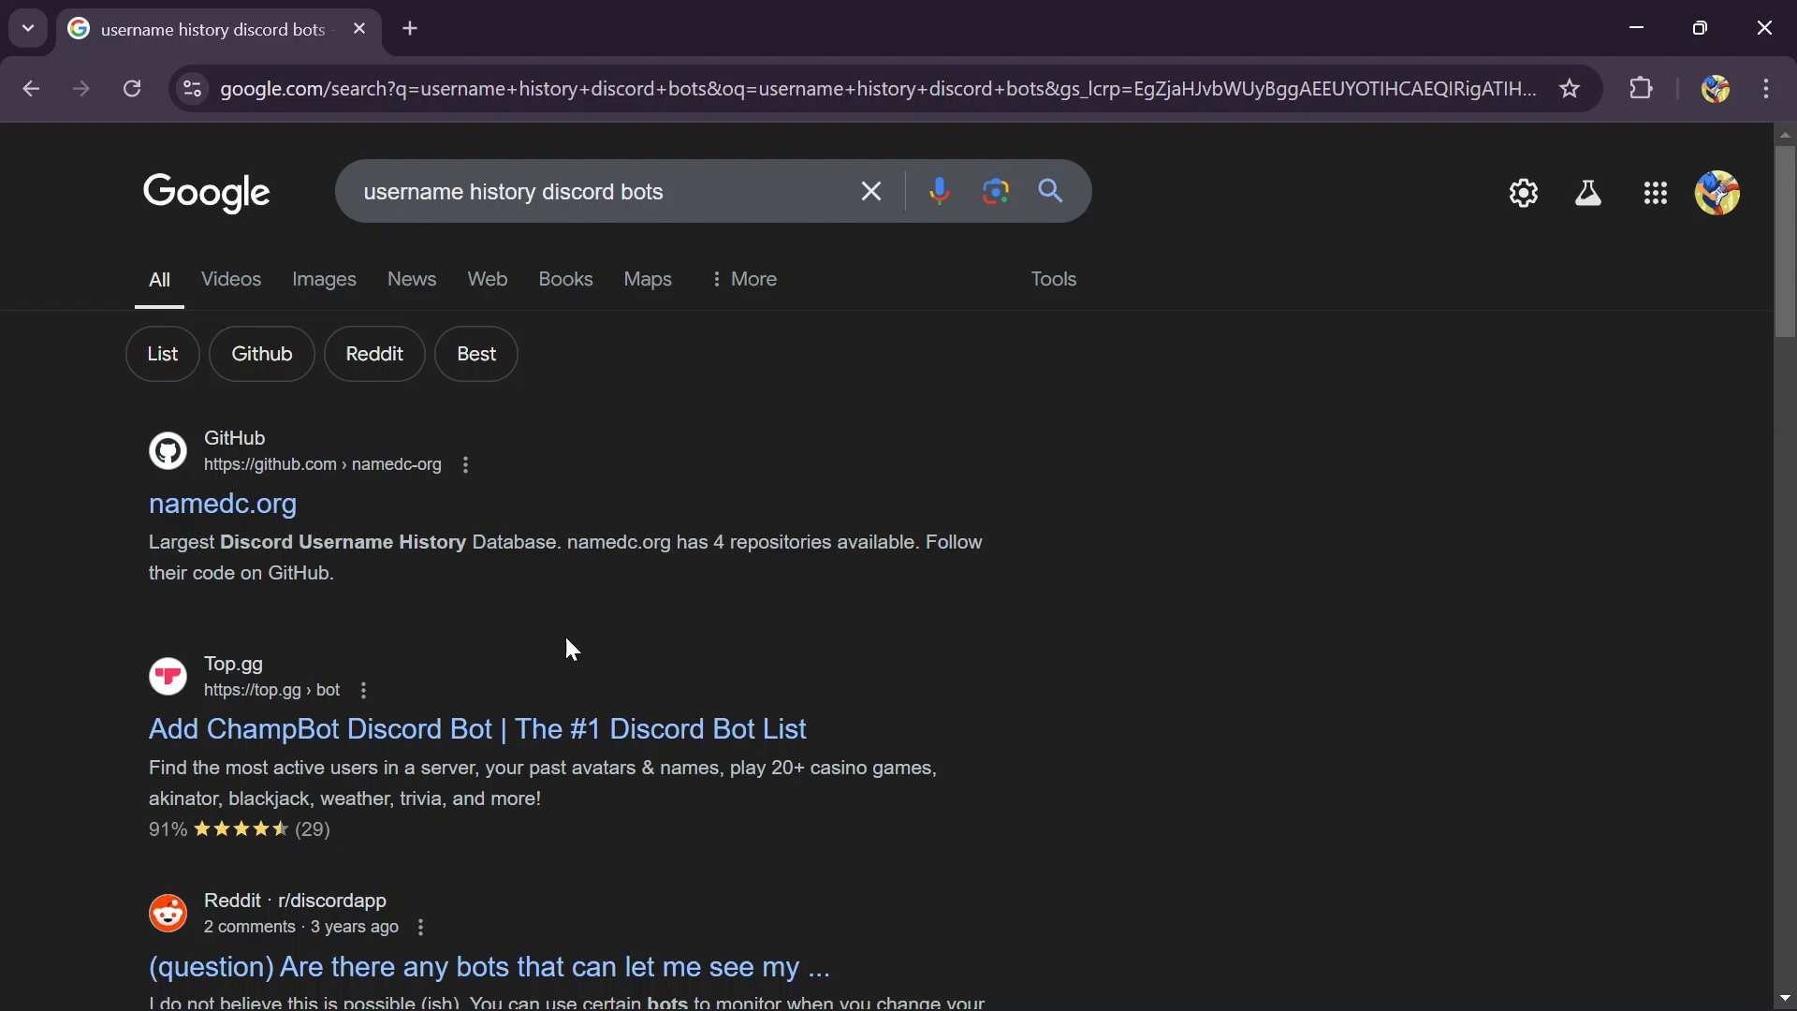
mouse_move(404, 501)
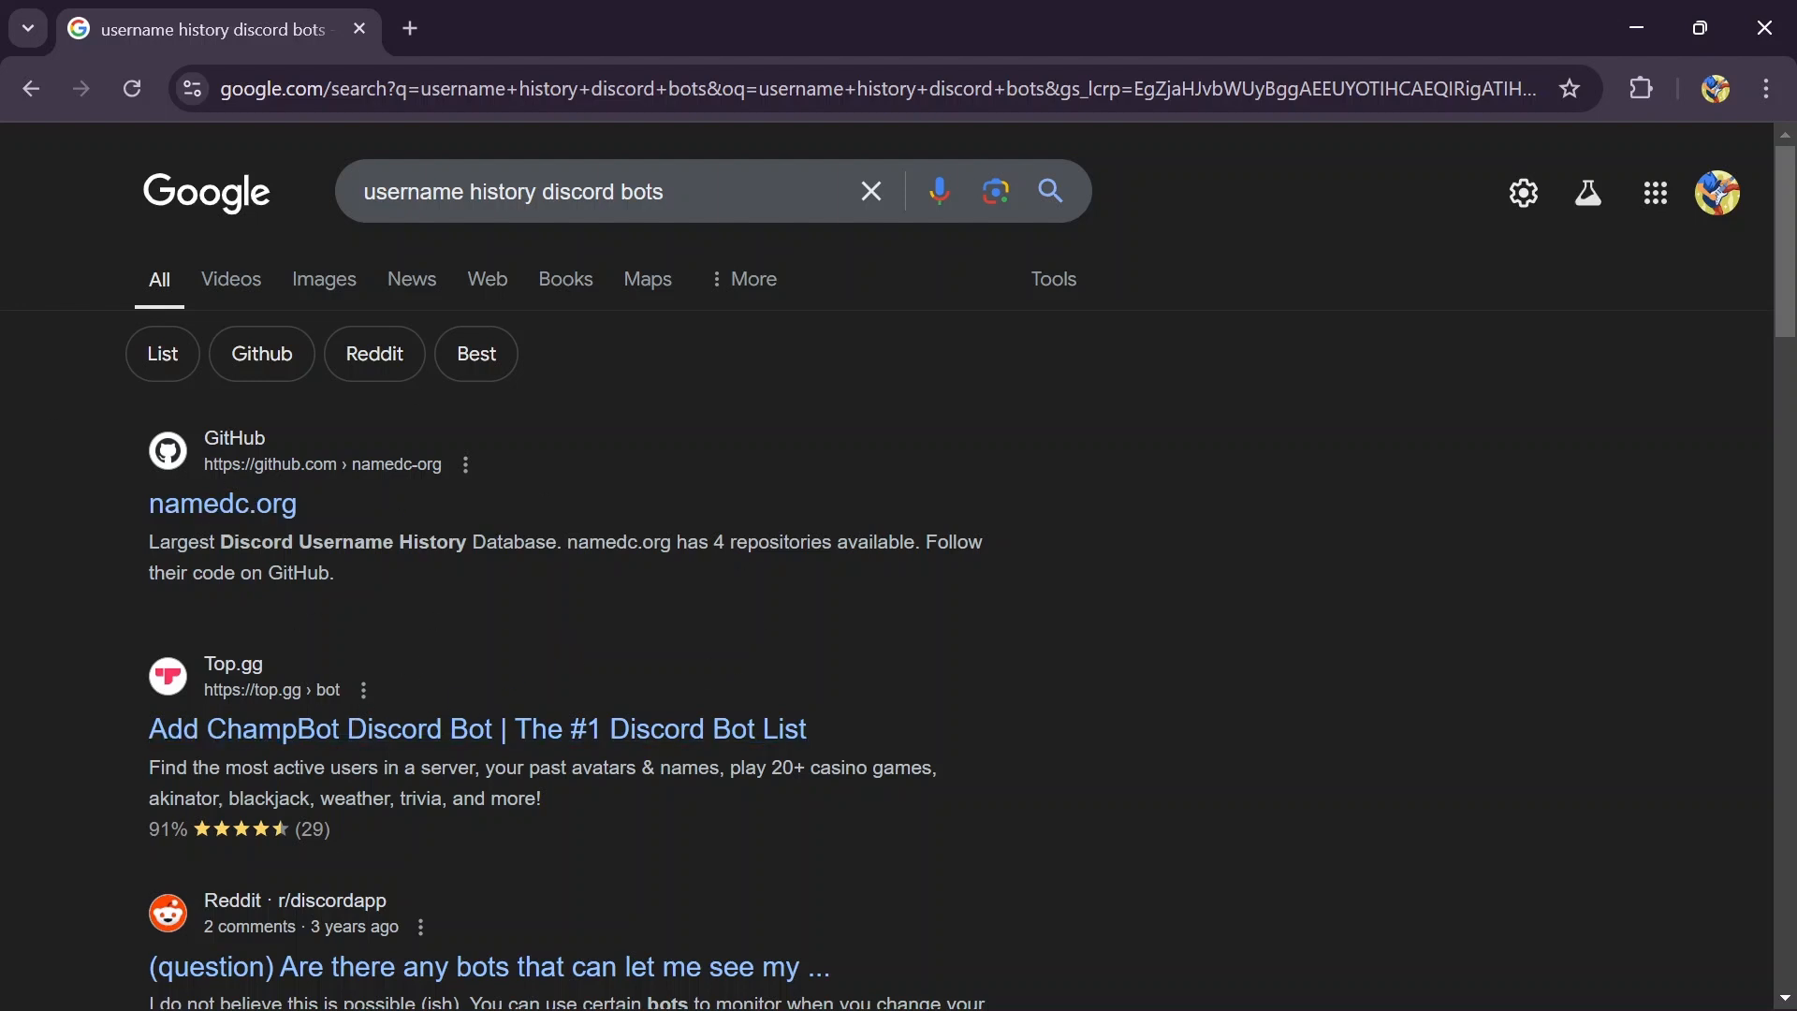
mouse_move(435, 536)
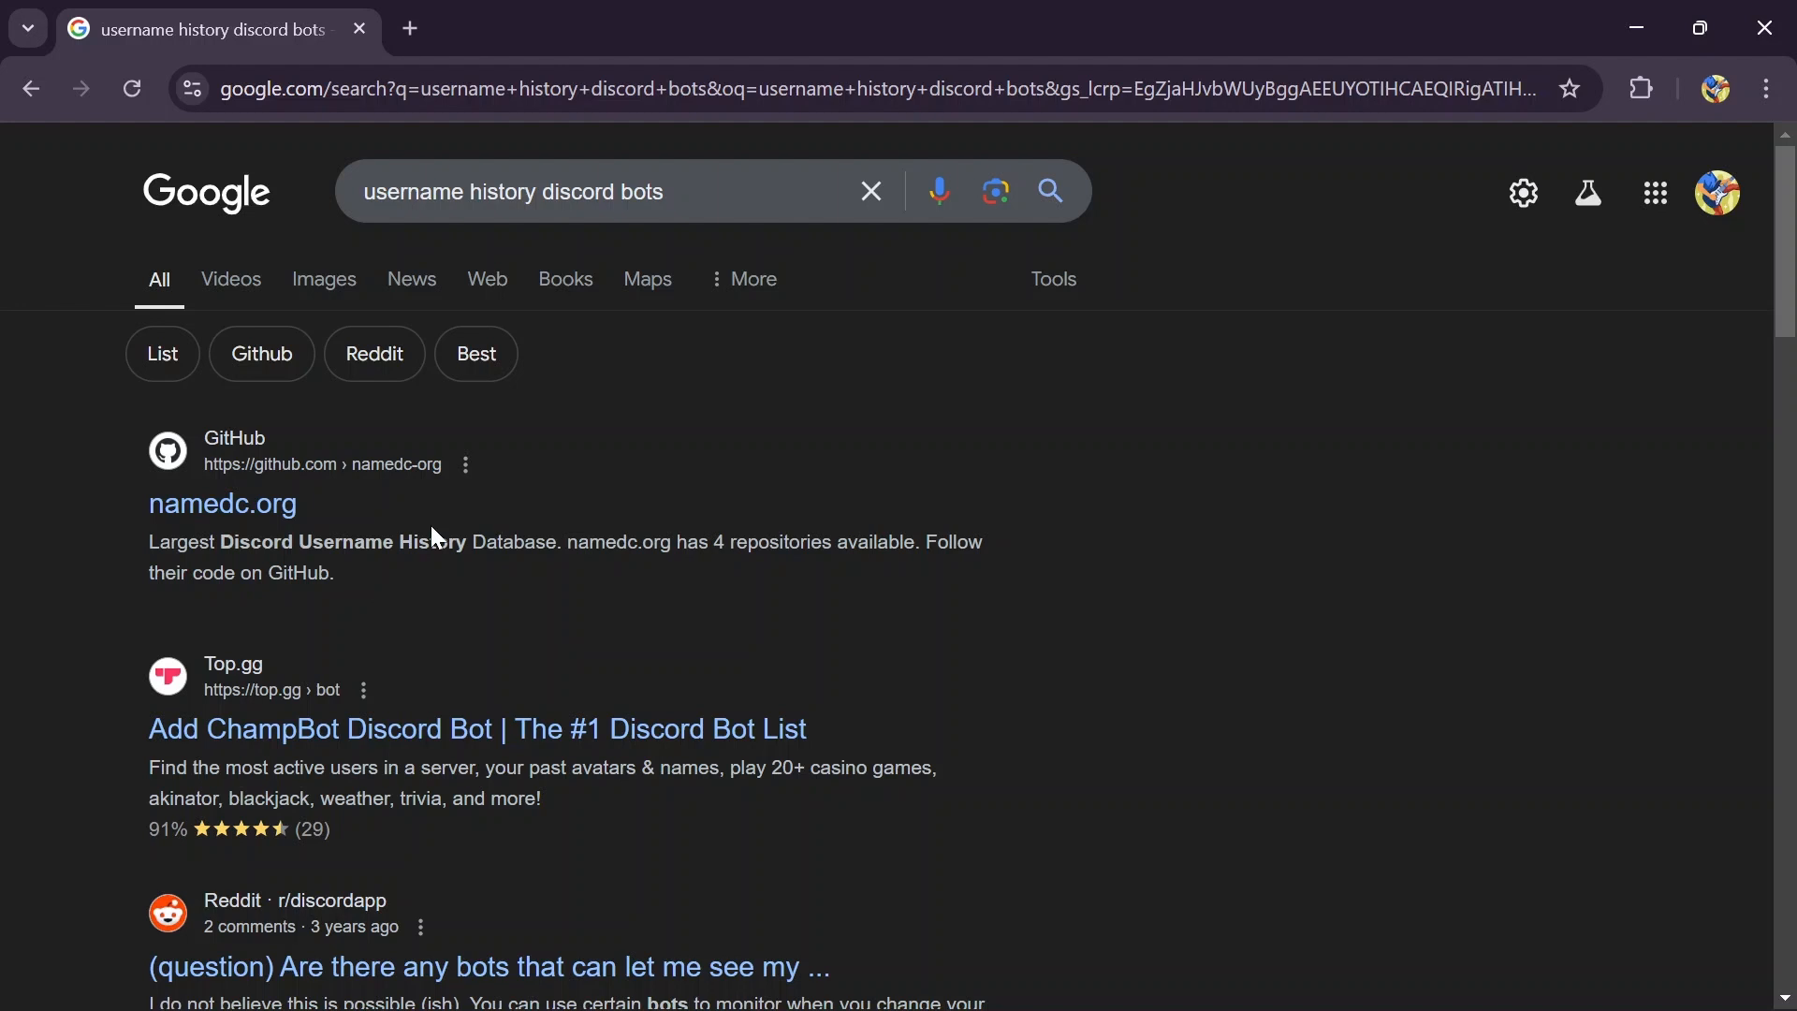
mouse_move(223, 504)
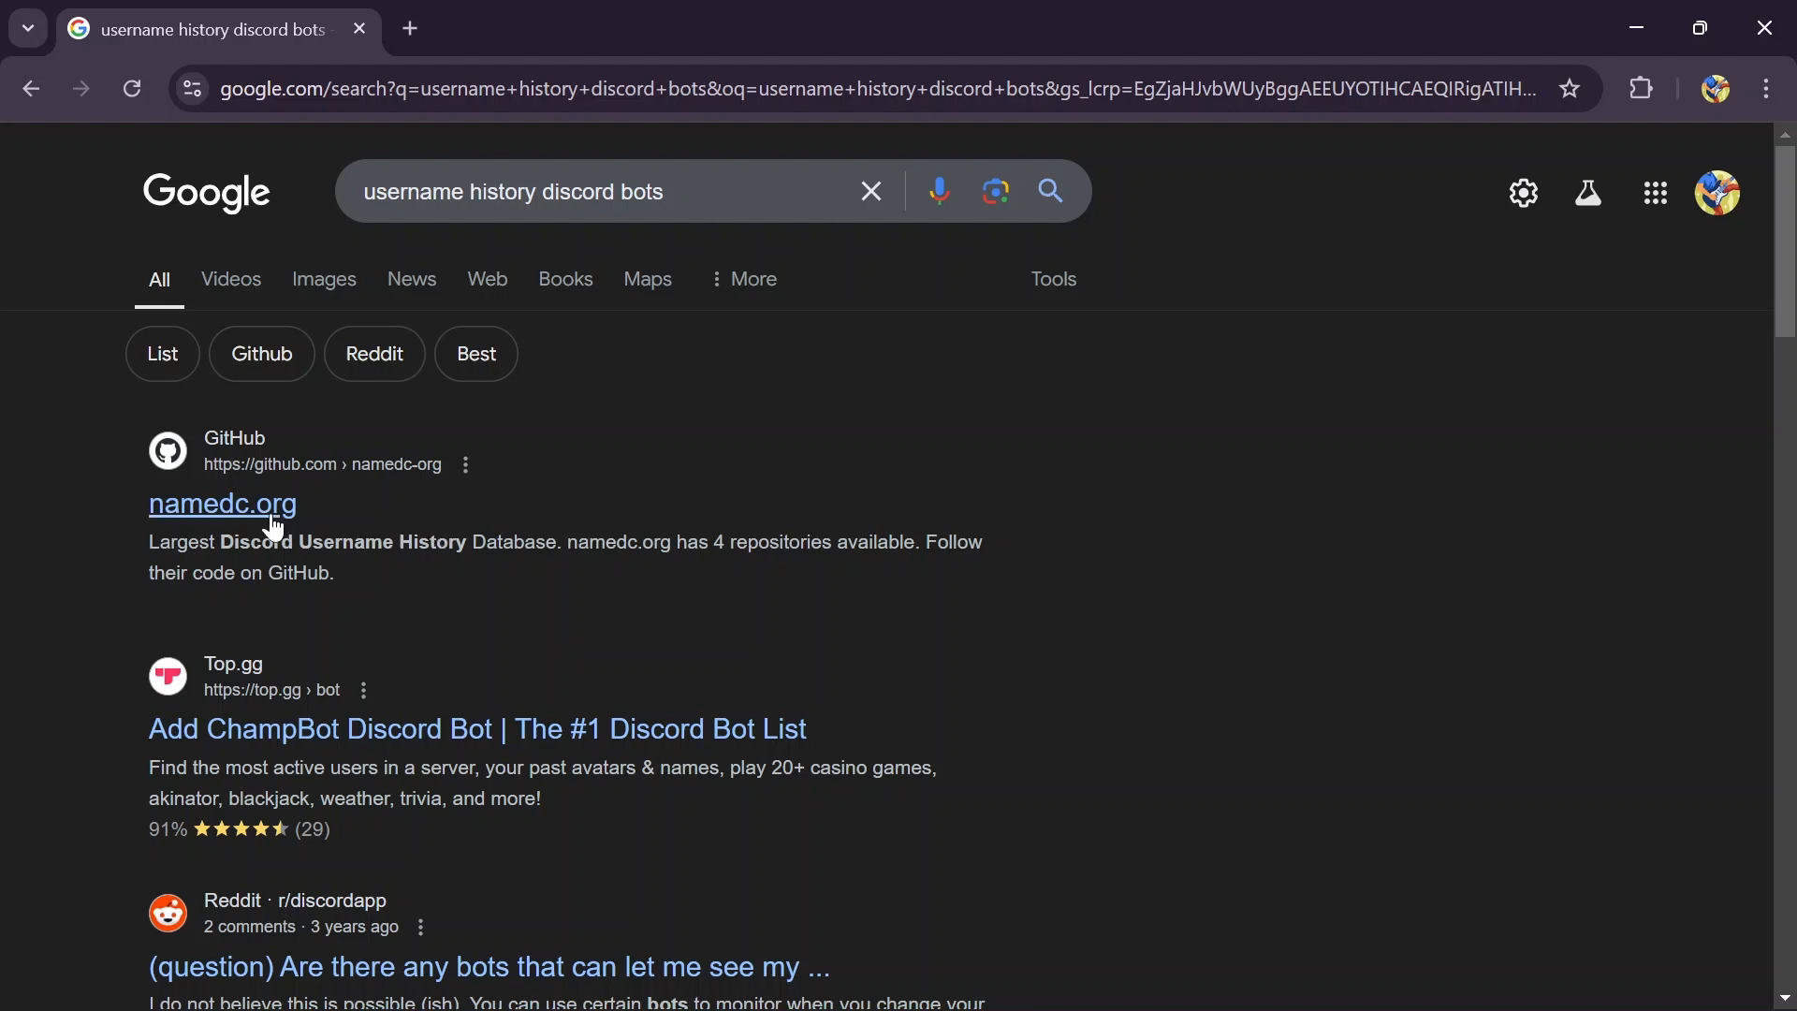
mouse_move(235, 698)
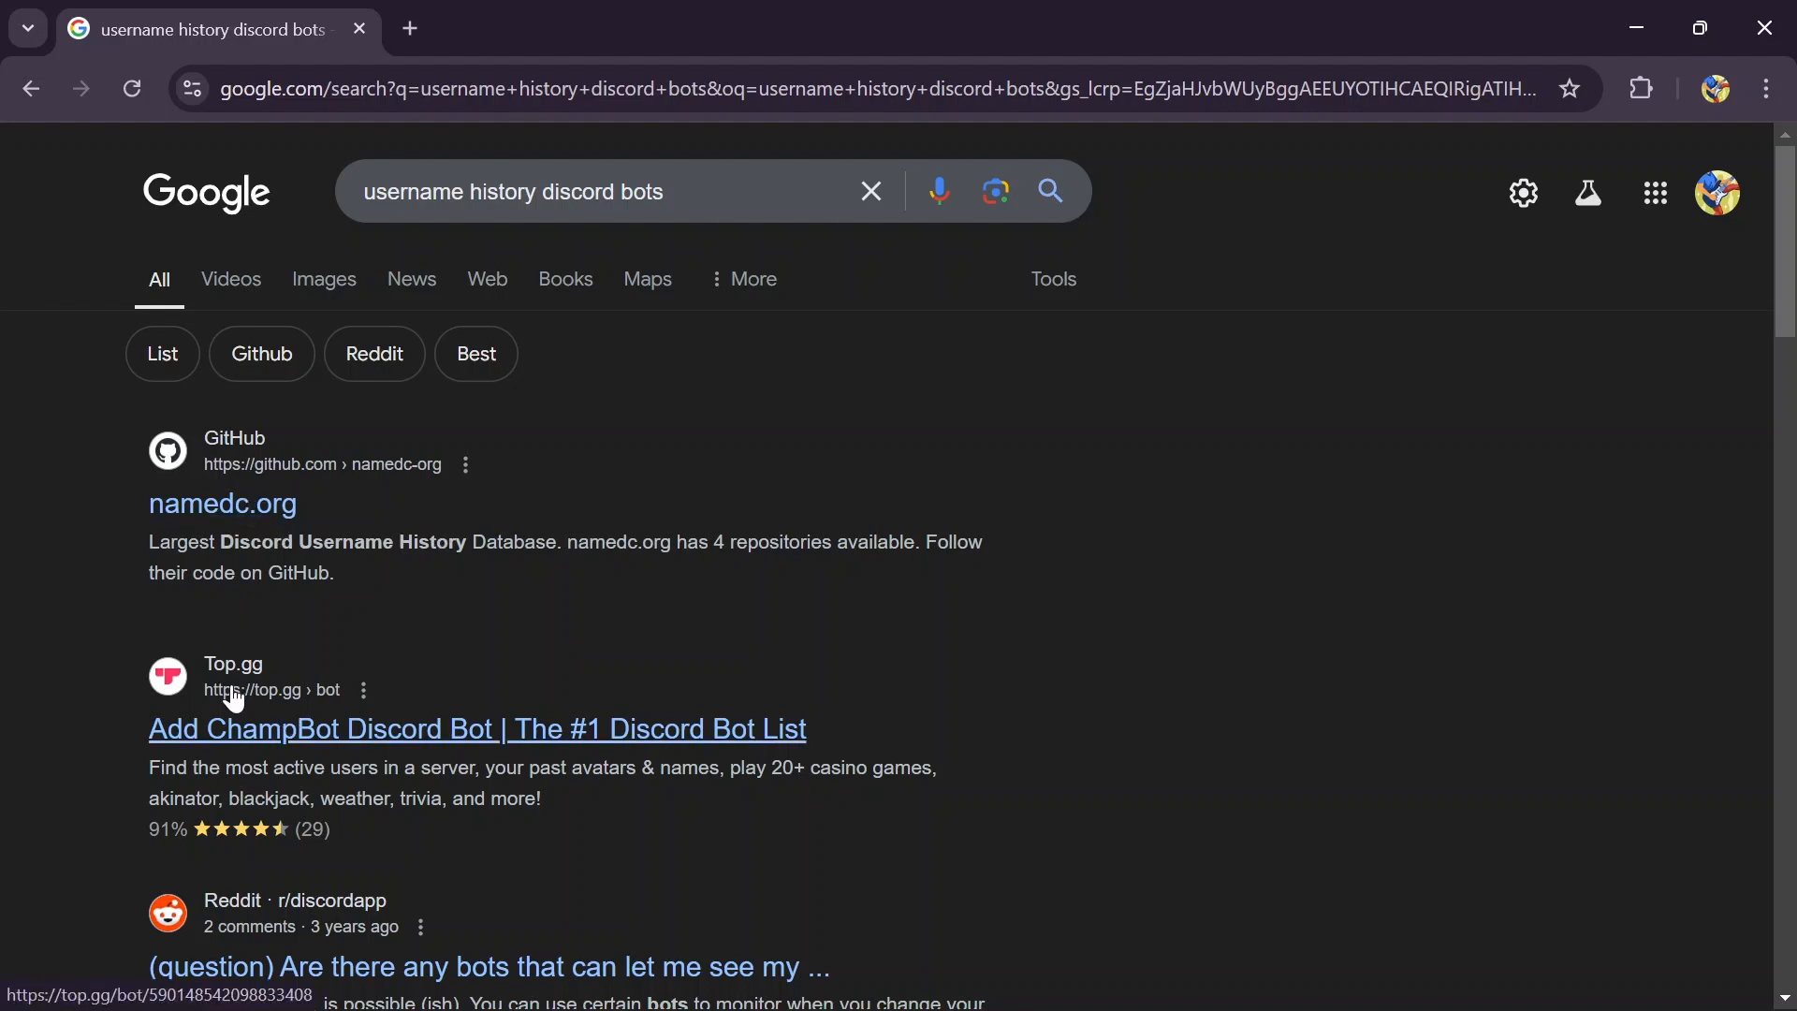
mouse_move(494, 739)
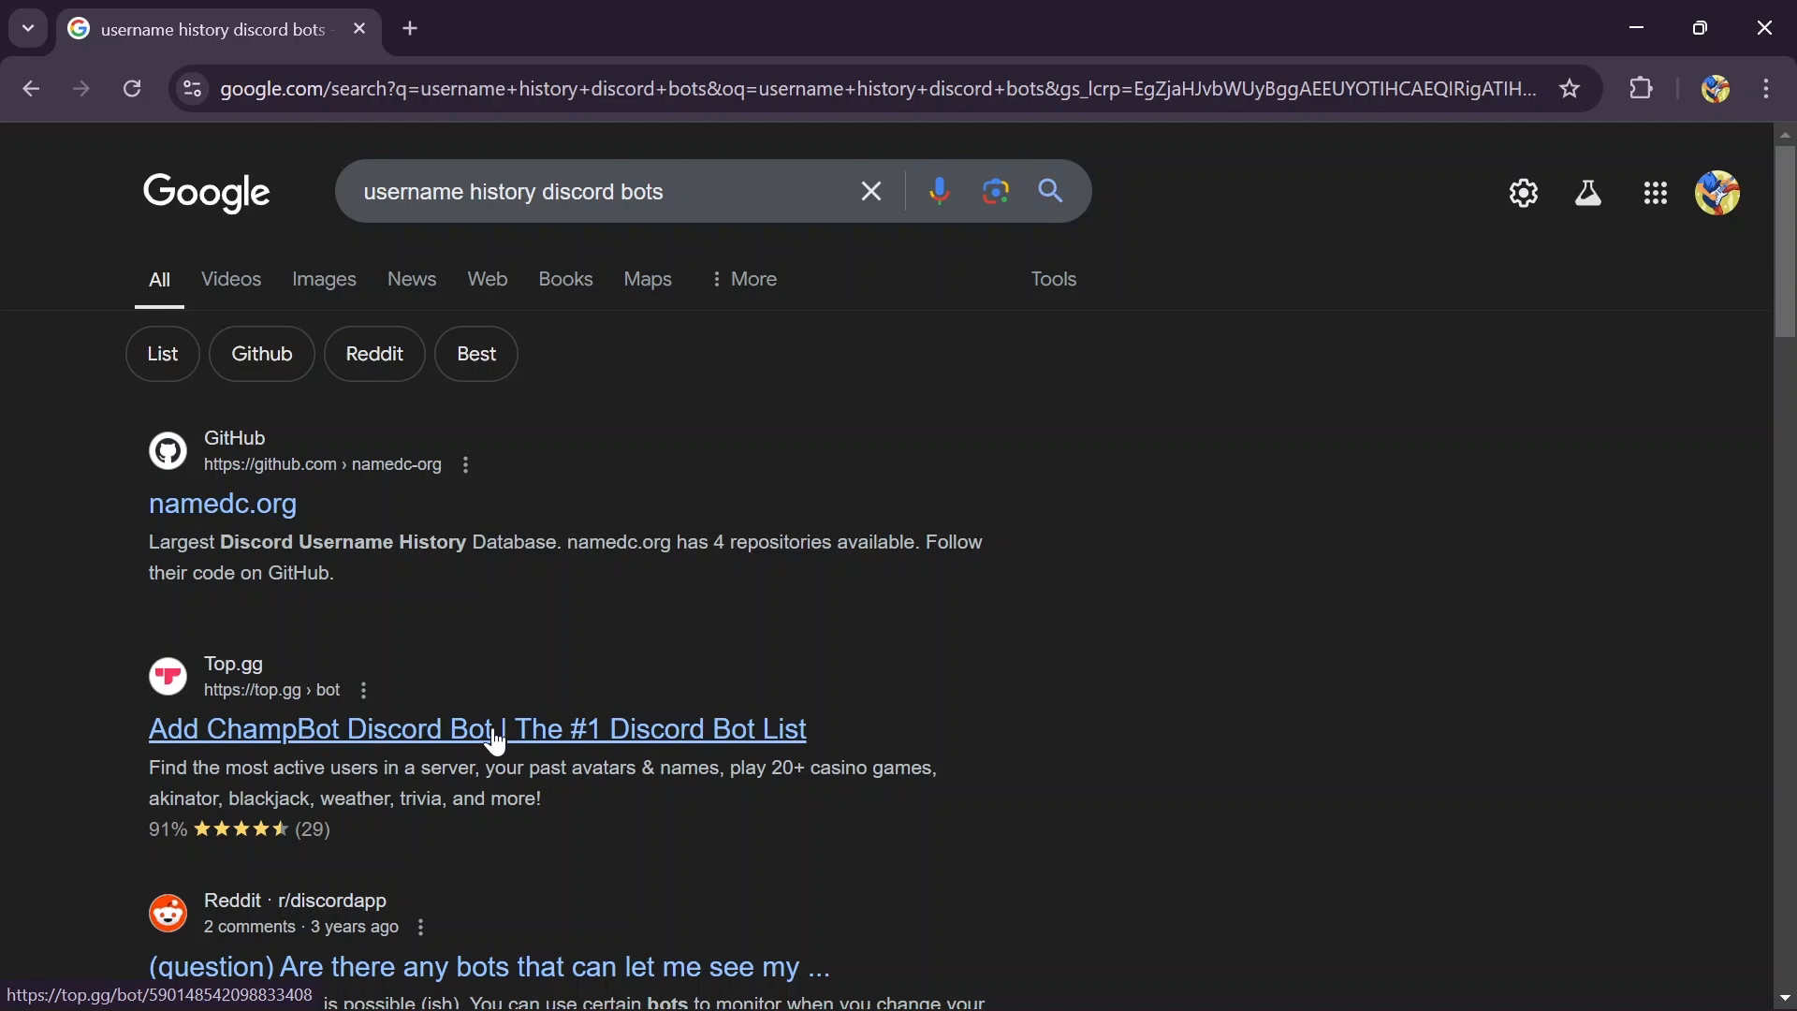
mouse_move(445, 854)
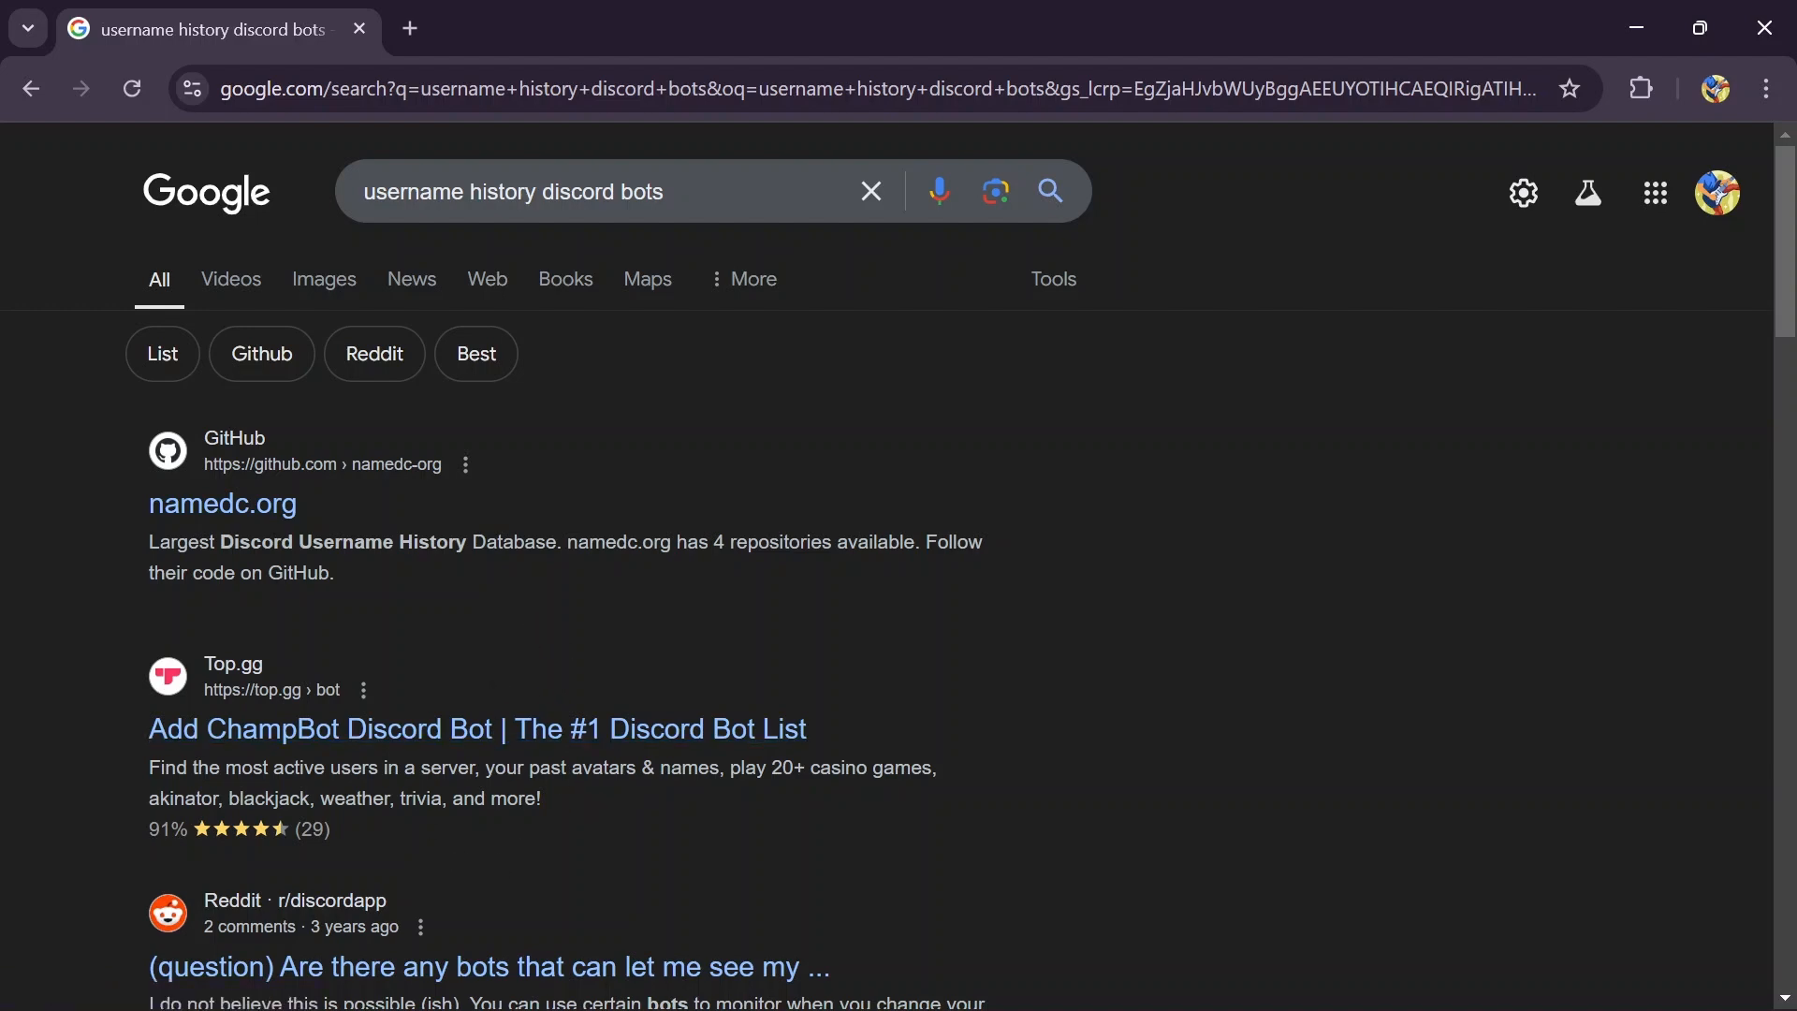
Step: Open the 'Add ChampBot Discord Bot | The #1 Discord Bot List' result on Top.gg
scroll(down, 3)
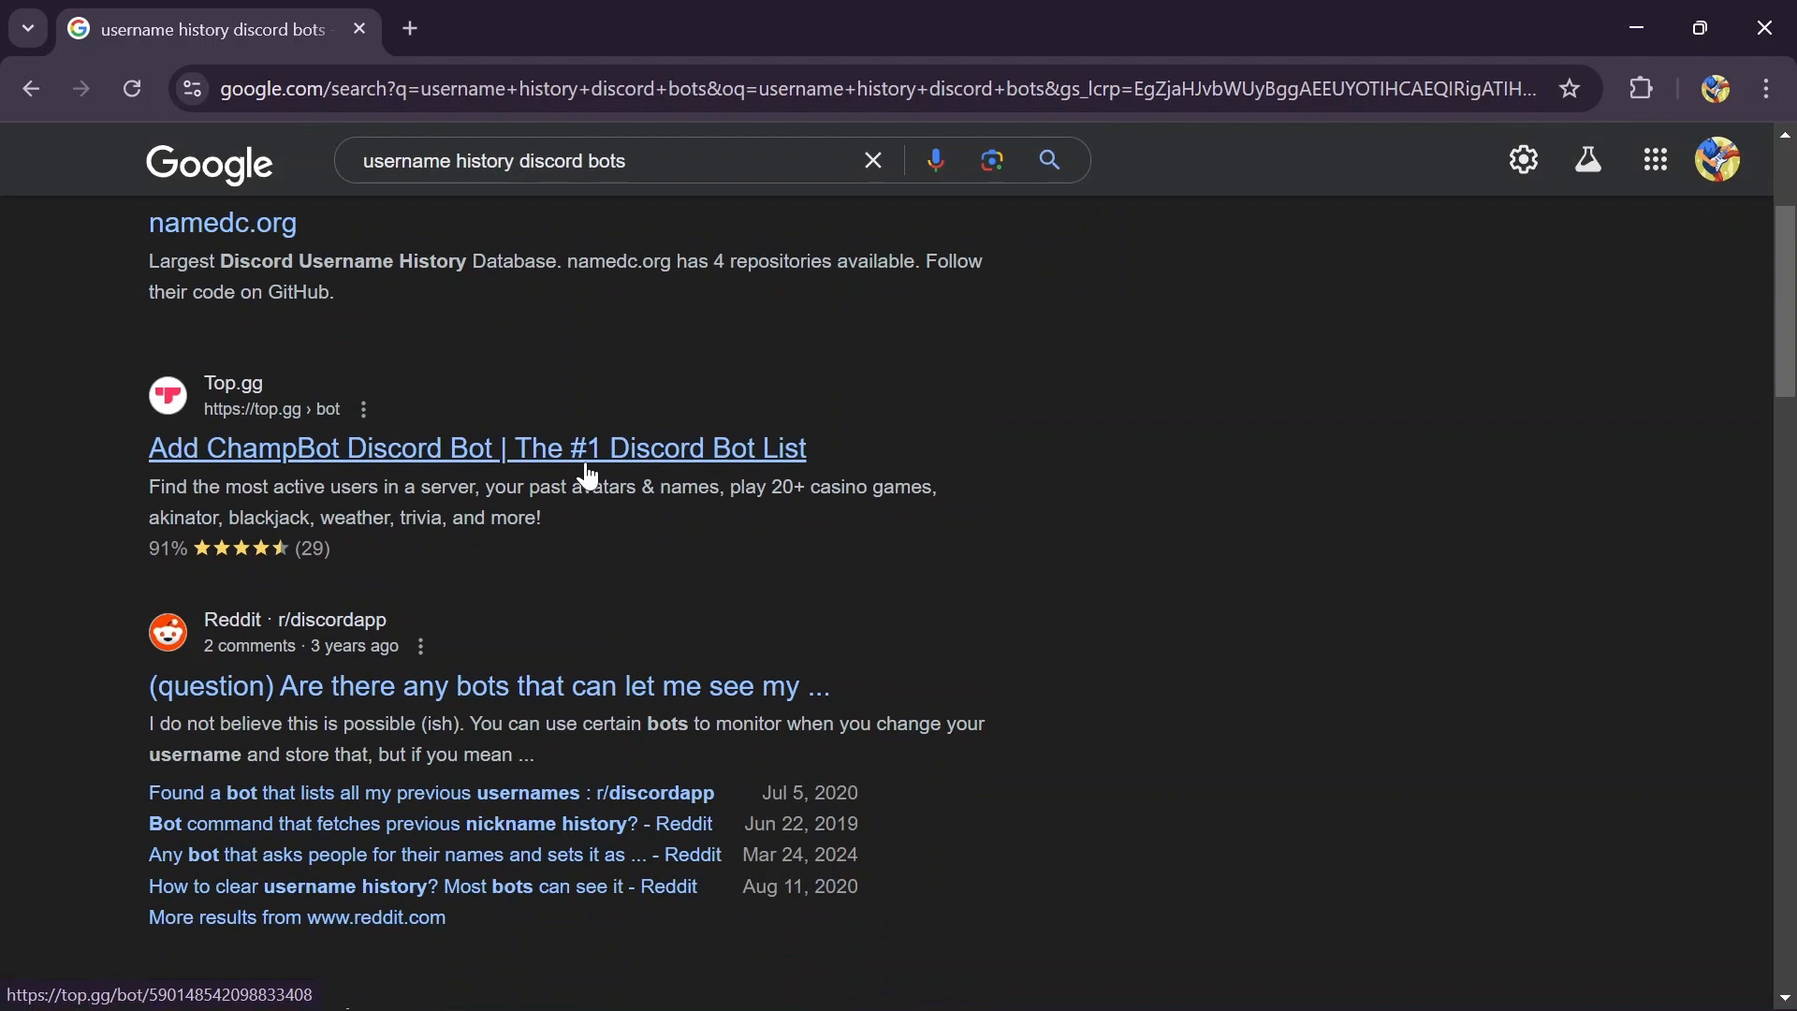
click(477, 447)
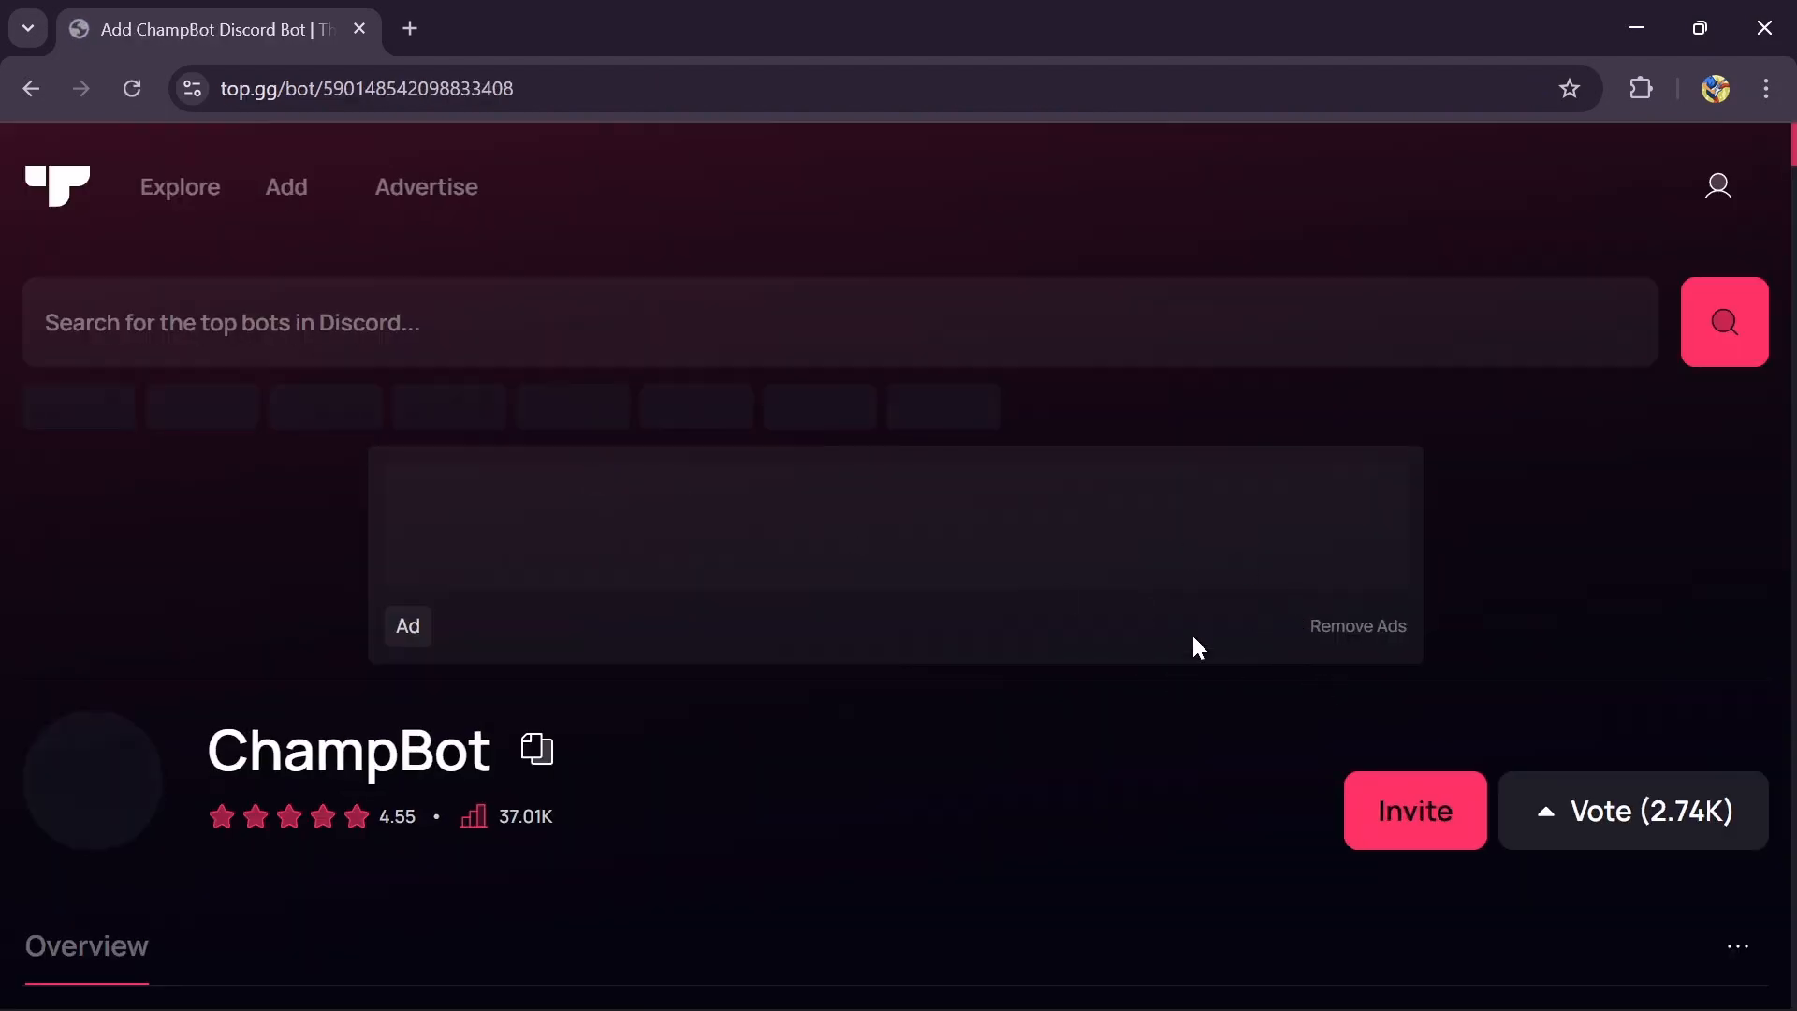